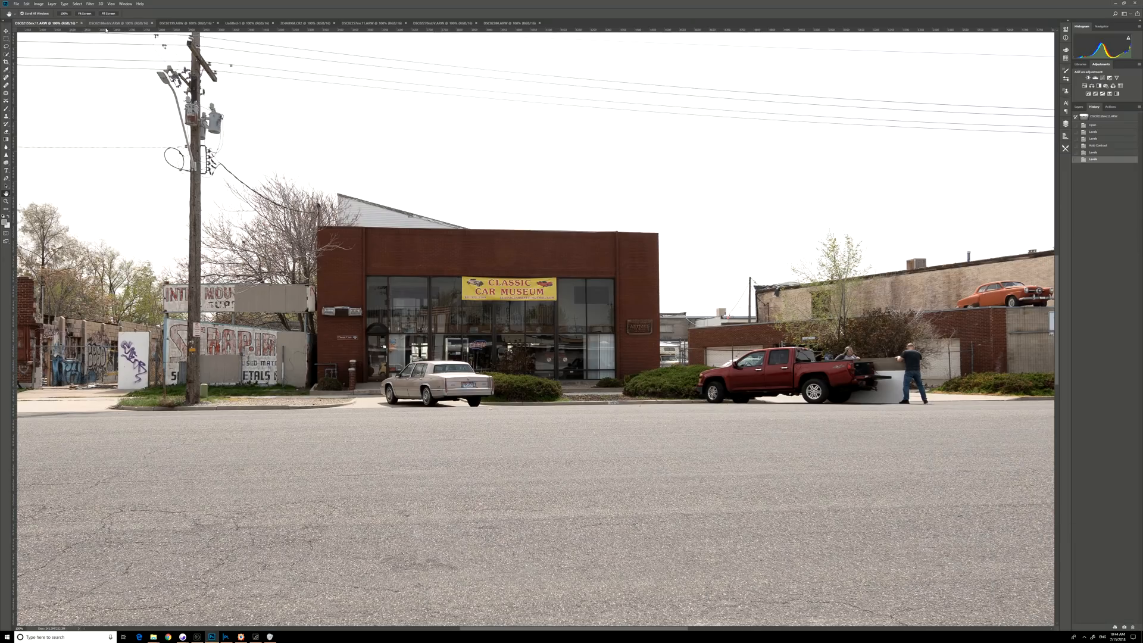
- Flip through the first, second and third adapters' Classic Car Museum shots to compare centre sharpness
left_click(120, 22)
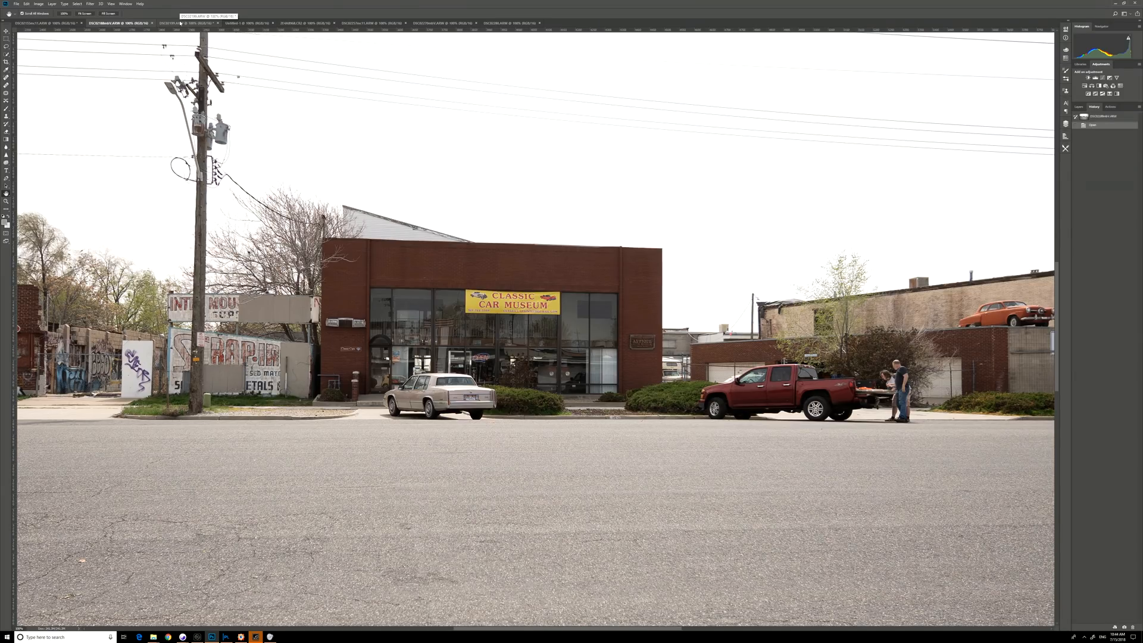
left_click(184, 23)
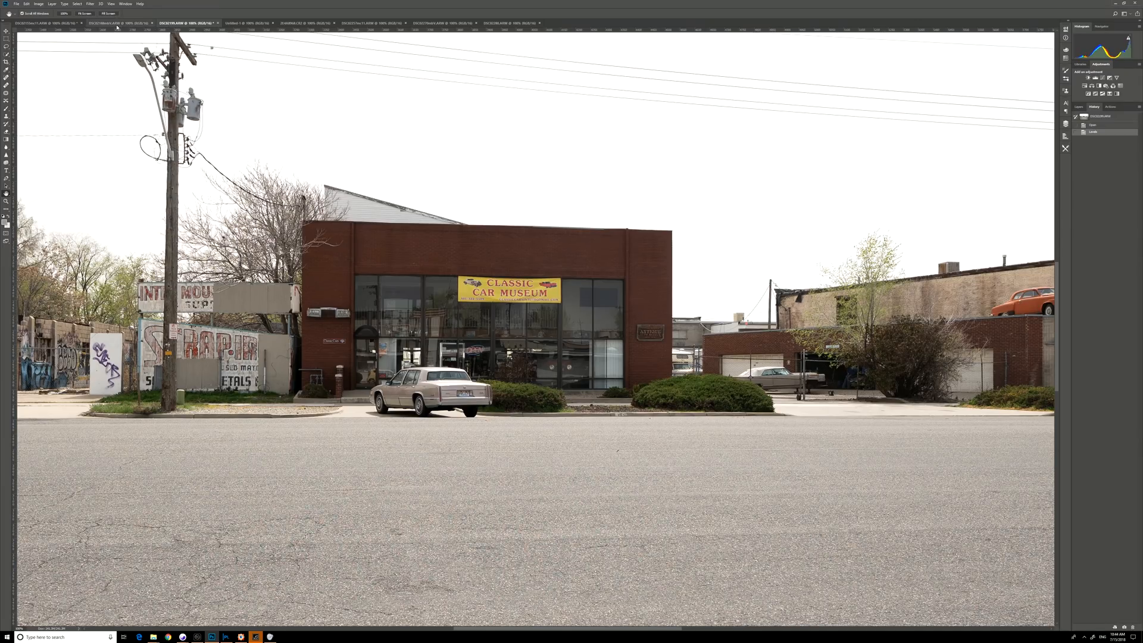
mouse_move(110, 23)
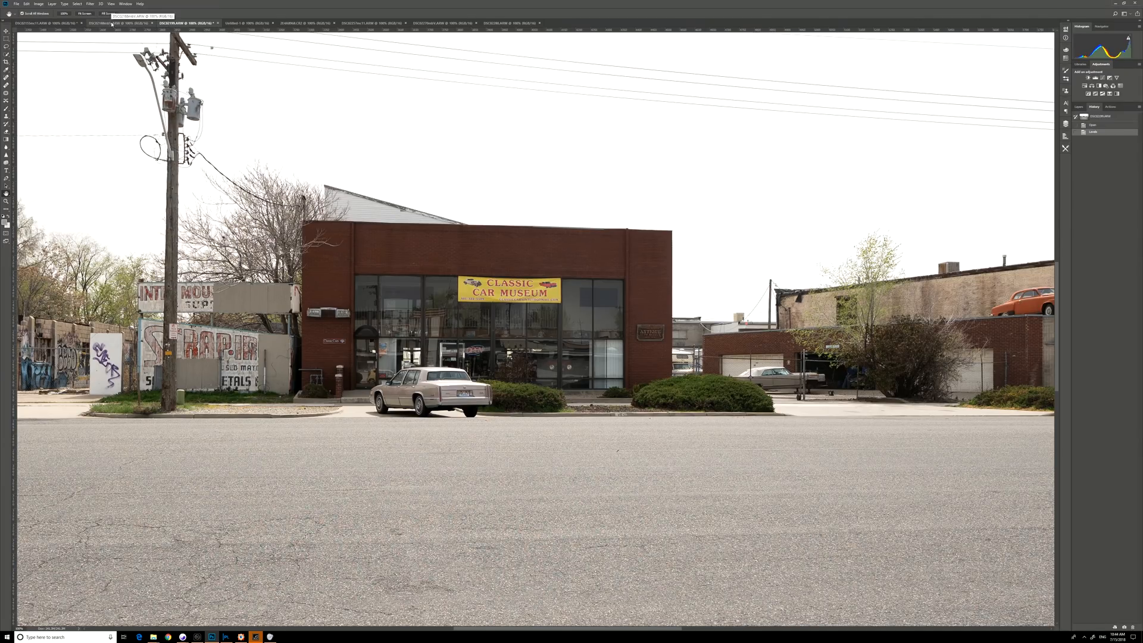
left_click(117, 22)
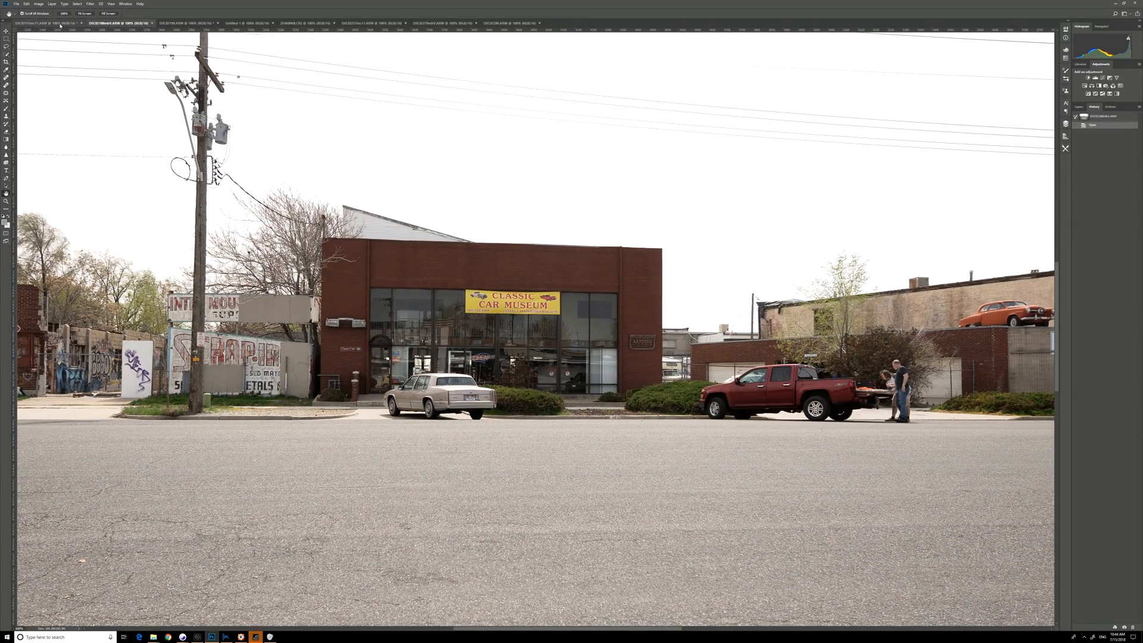
left_click(44, 23)
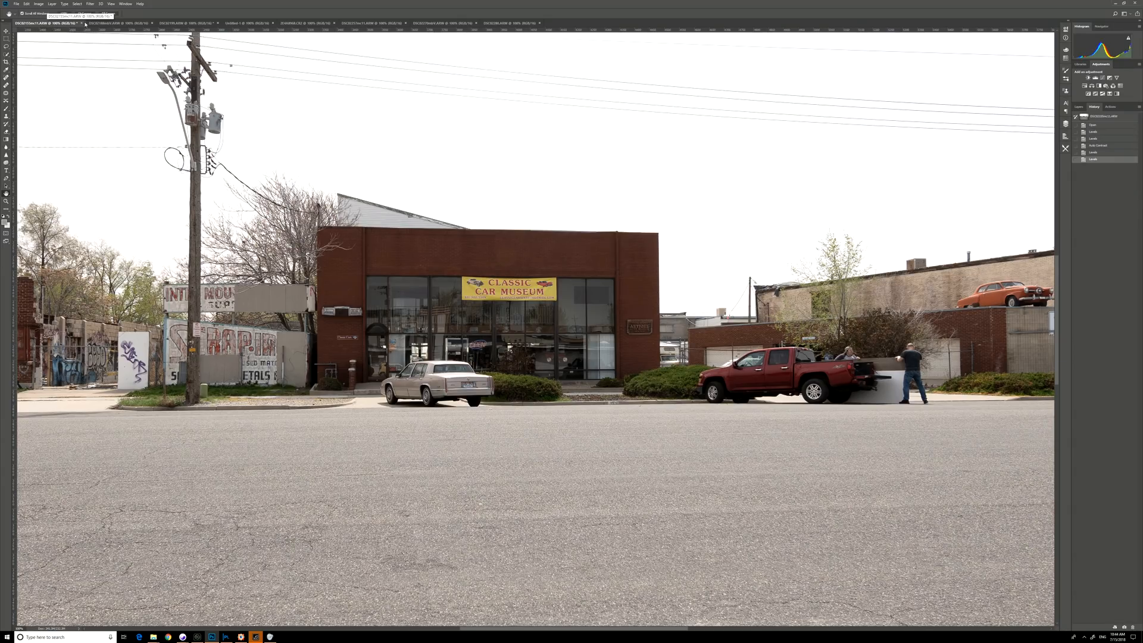
- Alternate between the first and second adapters' shots for a closer centre comparison
left_click(120, 23)
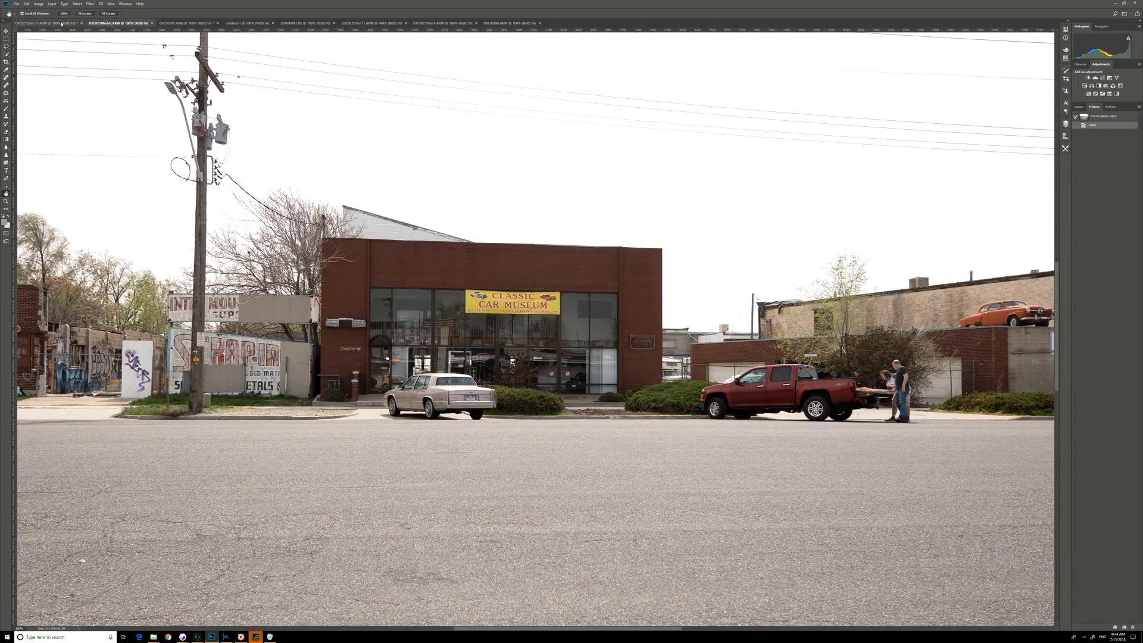
left_click(40, 22)
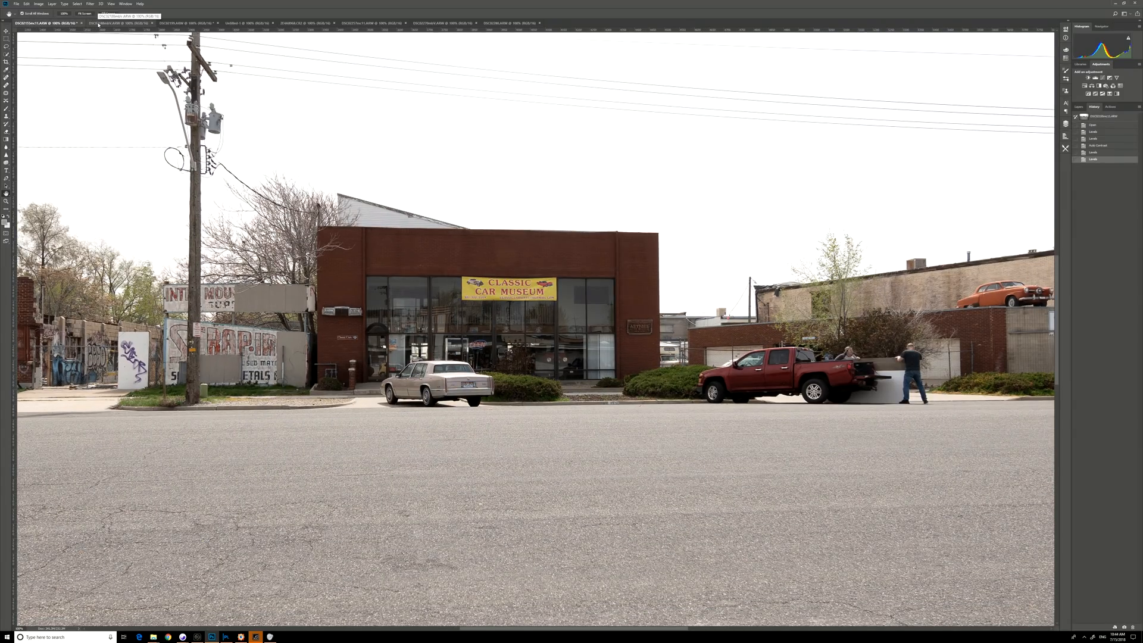
left_click(120, 23)
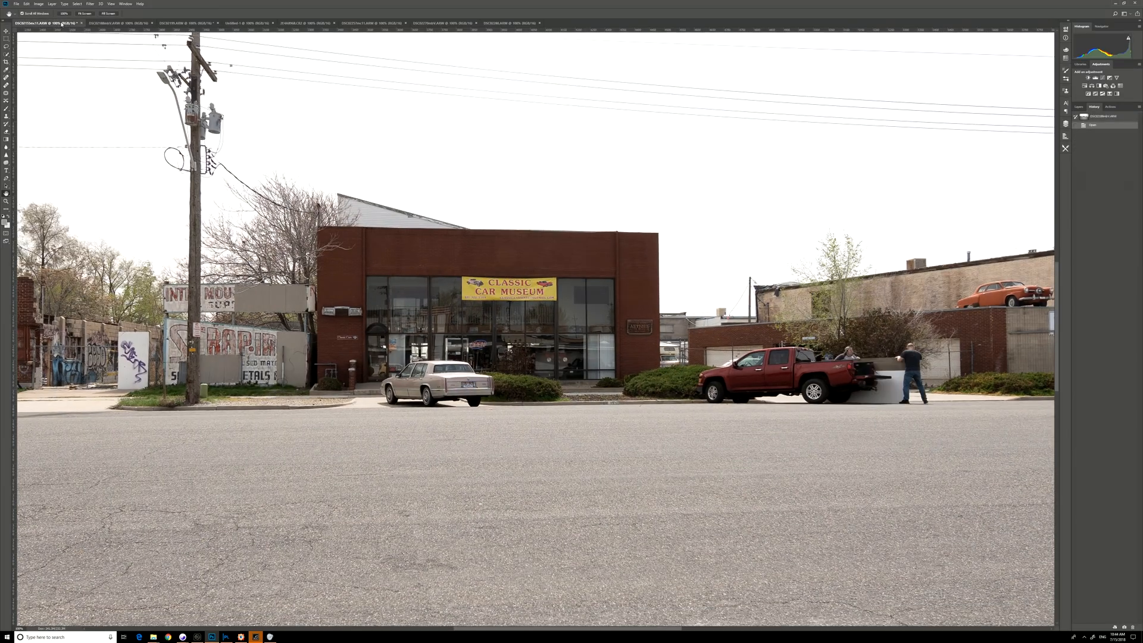
left_click(116, 23)
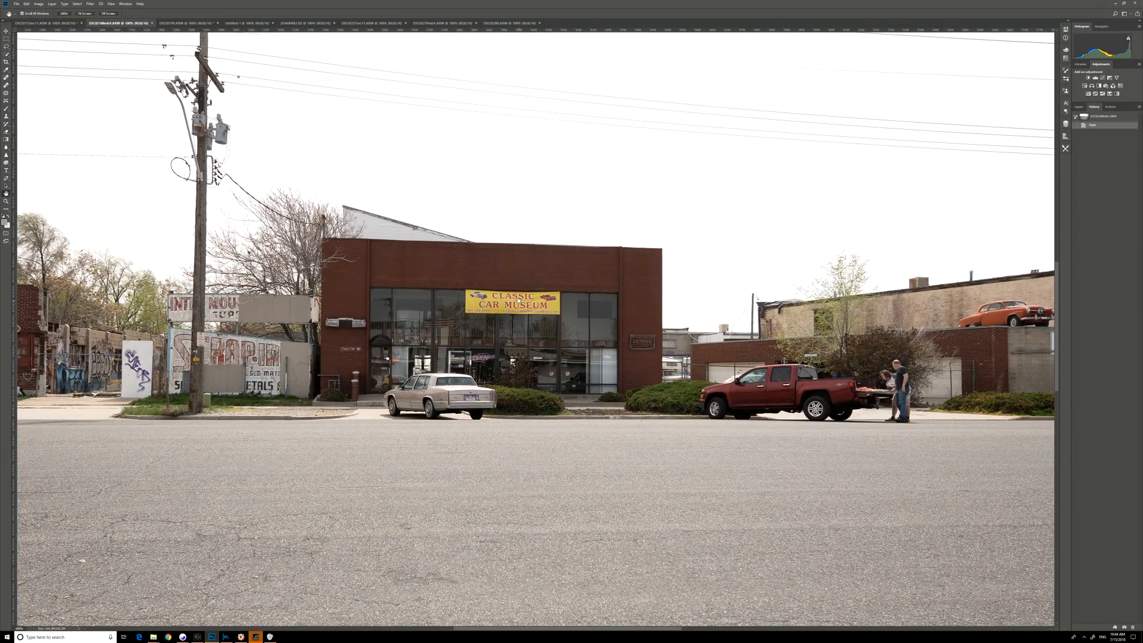
left_click(44, 23)
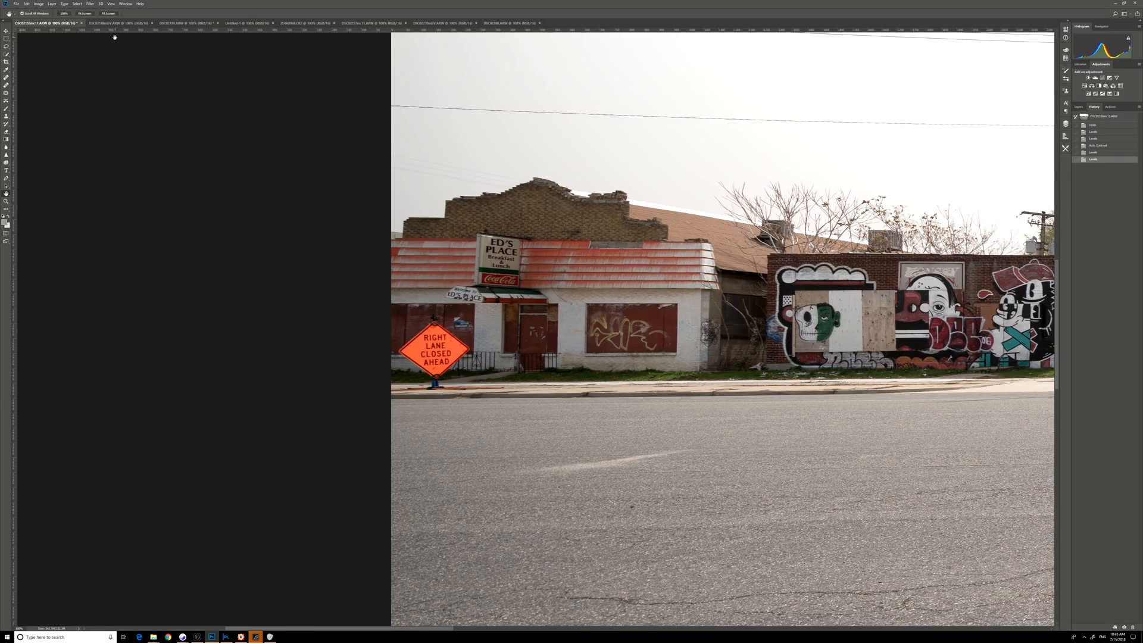
mouse_move(132, 73)
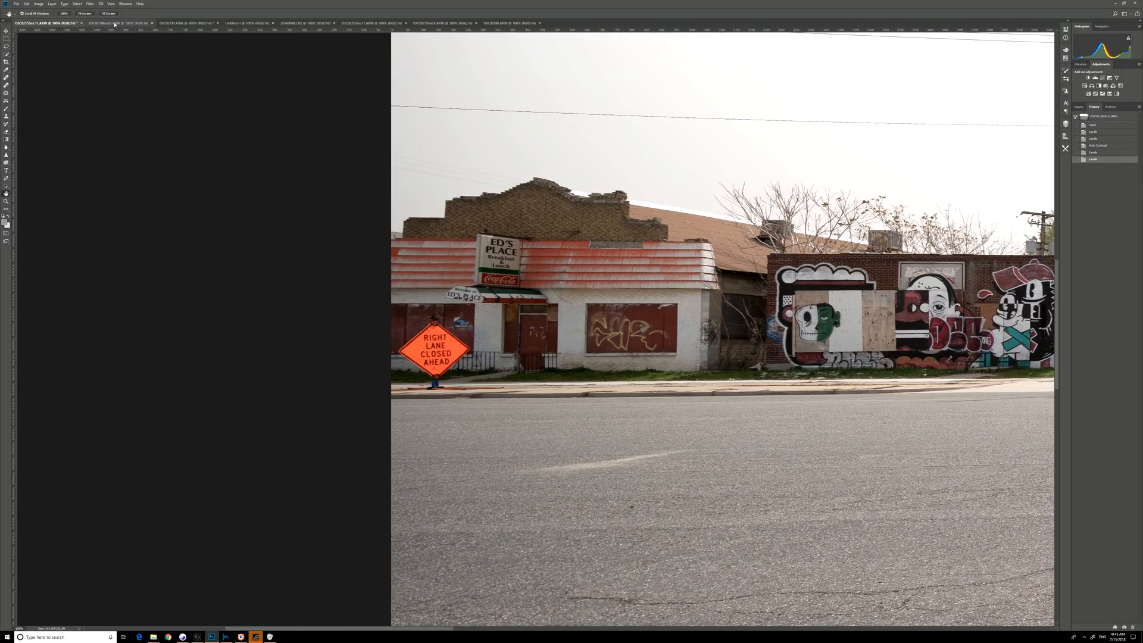
- Switch between the adapters' shots to compare left-edge sharpness around Ed's Place
left_click(102, 23)
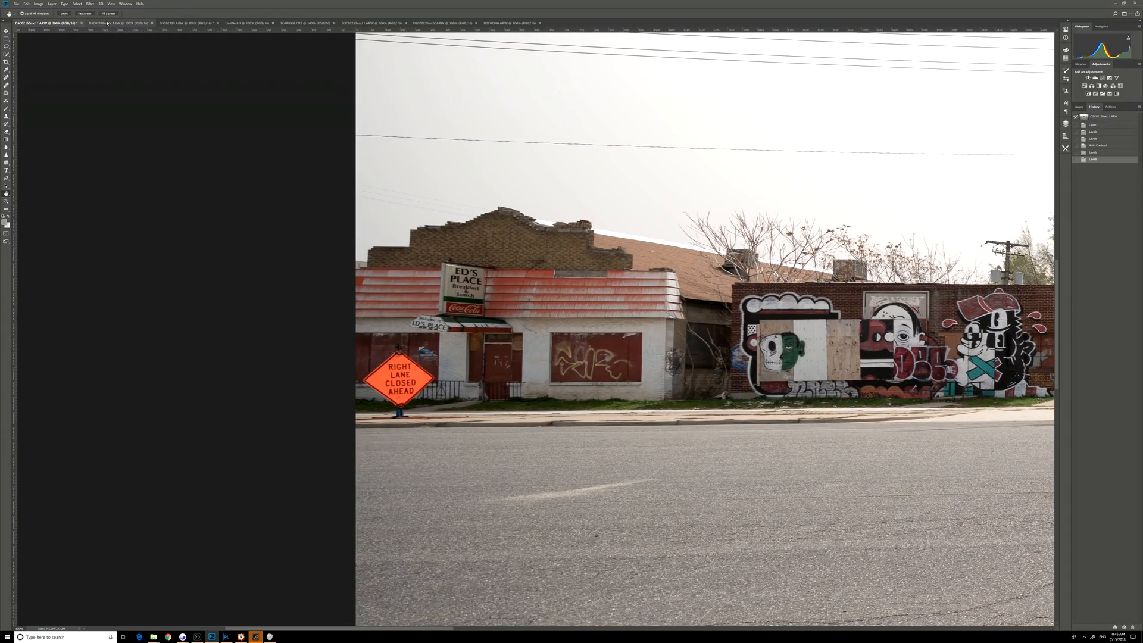
left_click(124, 23)
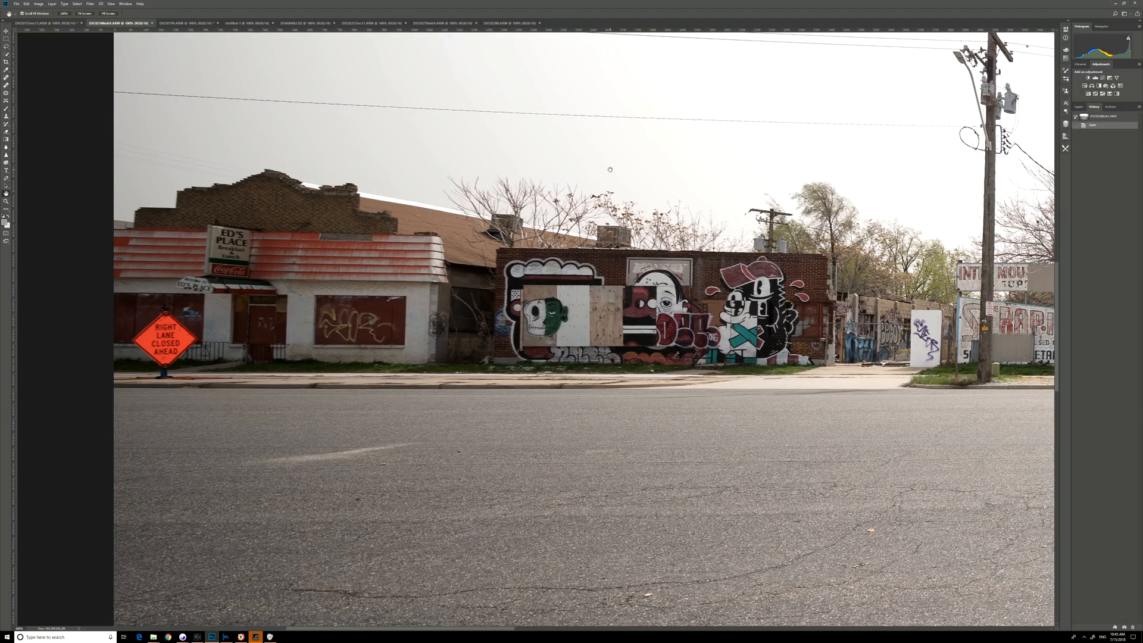
mouse_move(615, 190)
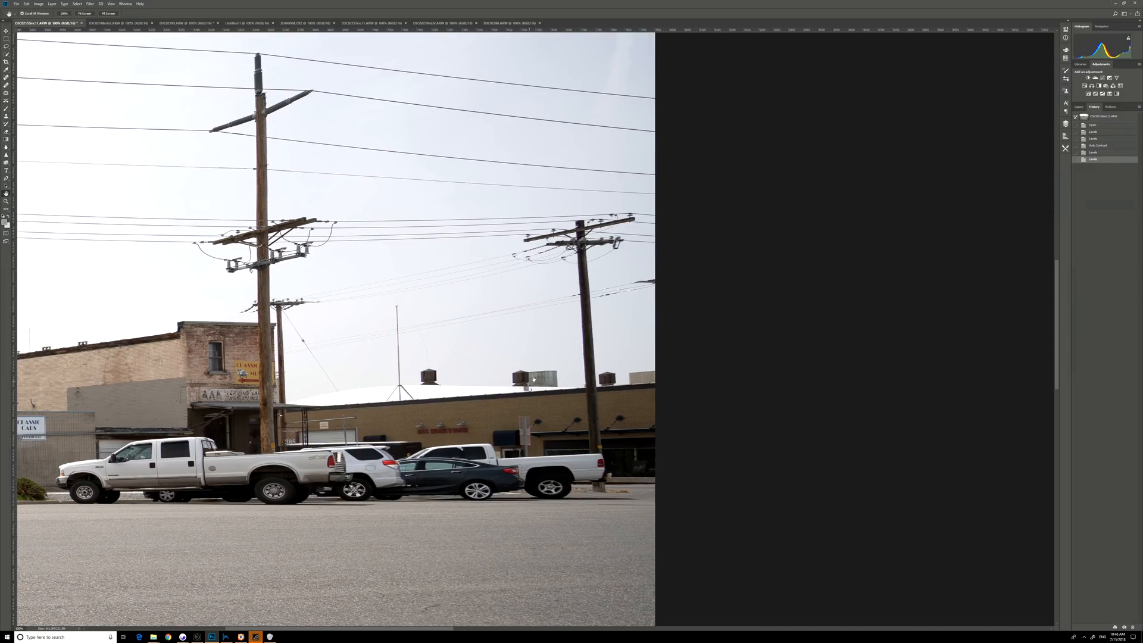
- Cycle the three adapters' shots to compare the right edge with the white pickups and power poles
left_click(117, 23)
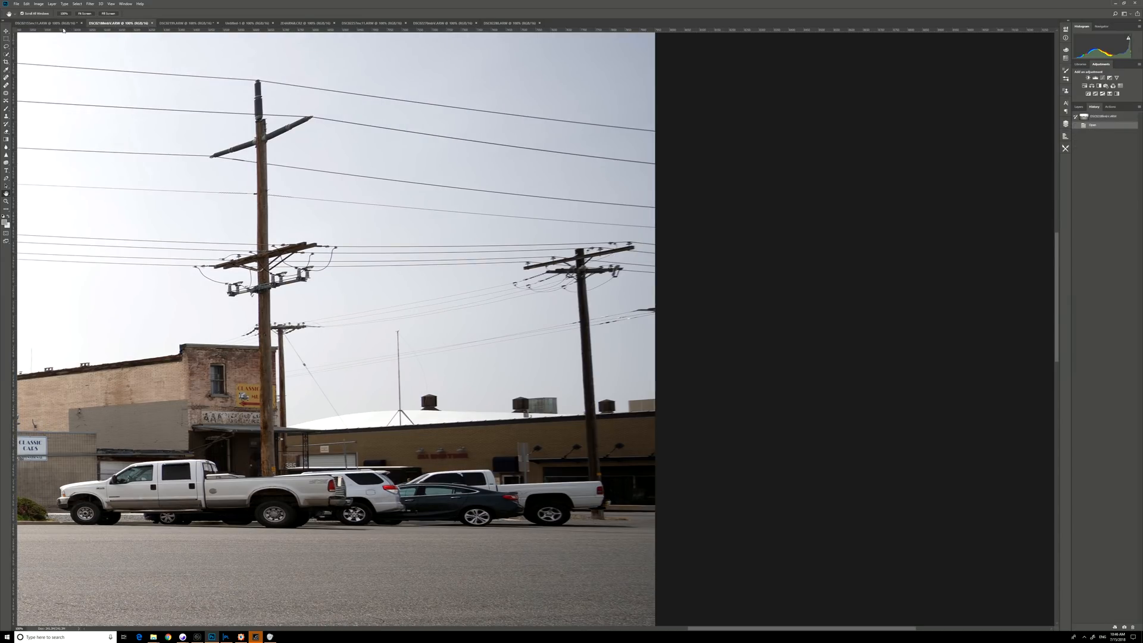
left_click(44, 23)
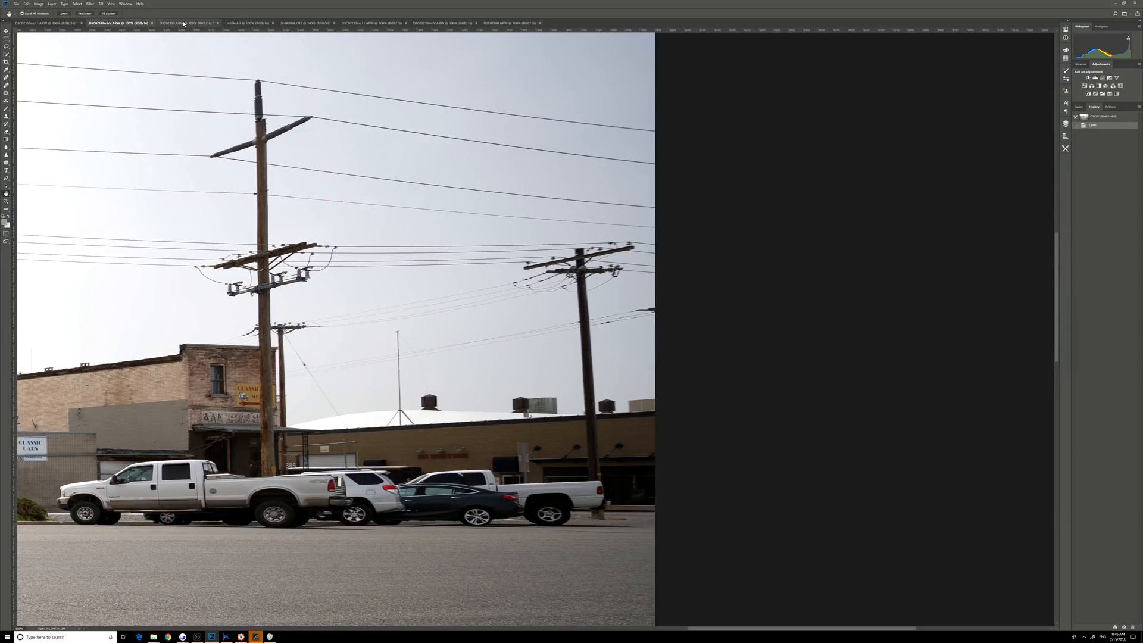
left_click(182, 23)
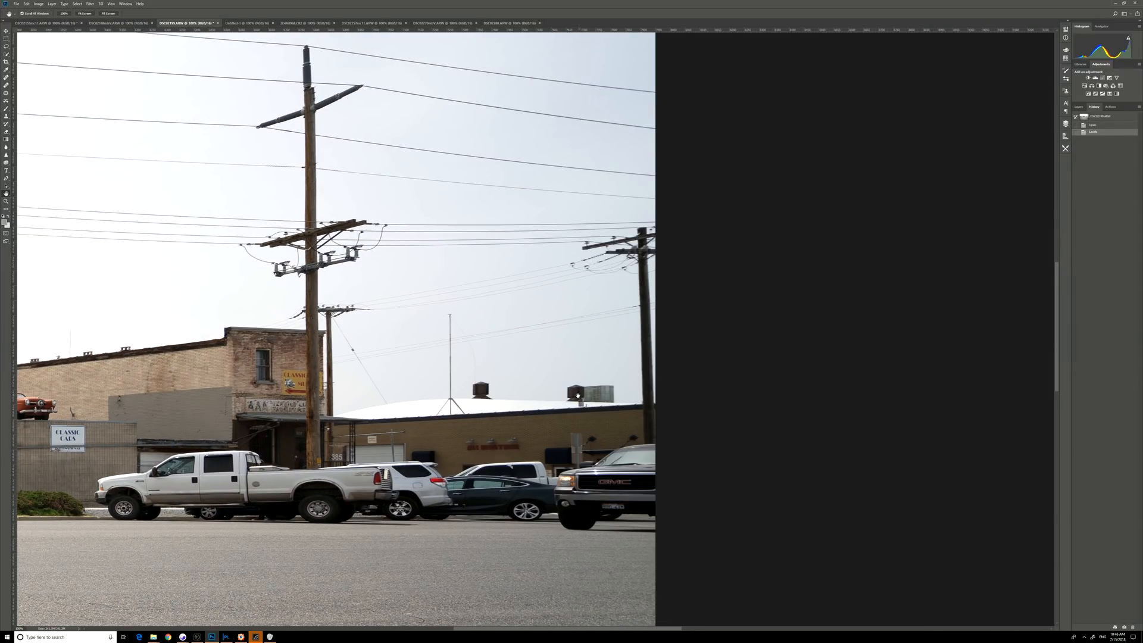
left_click(119, 23)
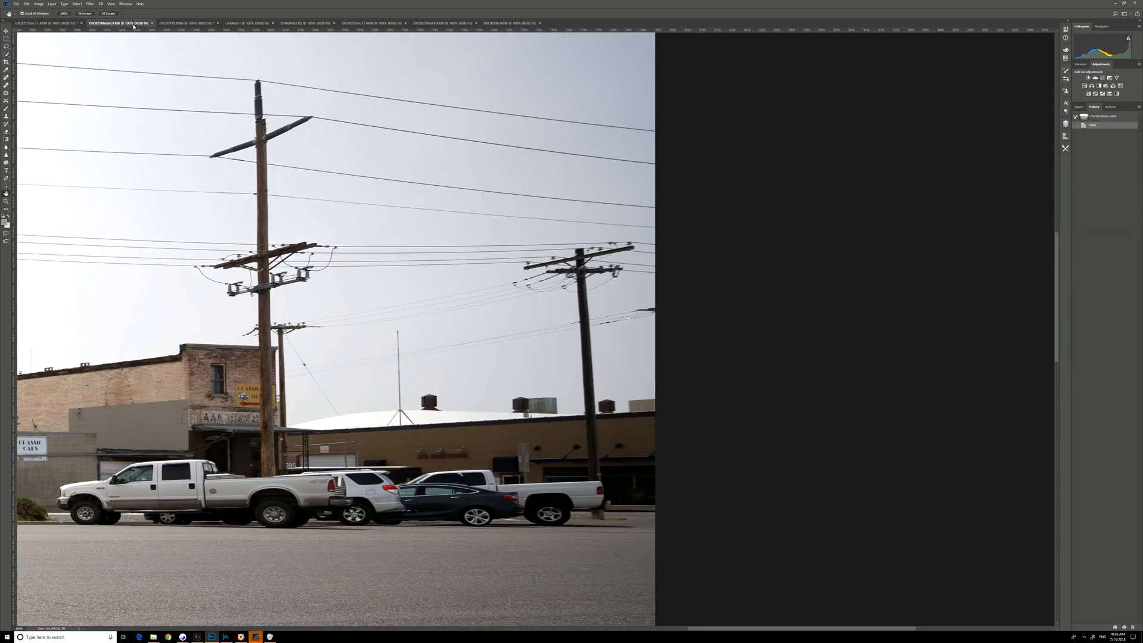
left_click(183, 23)
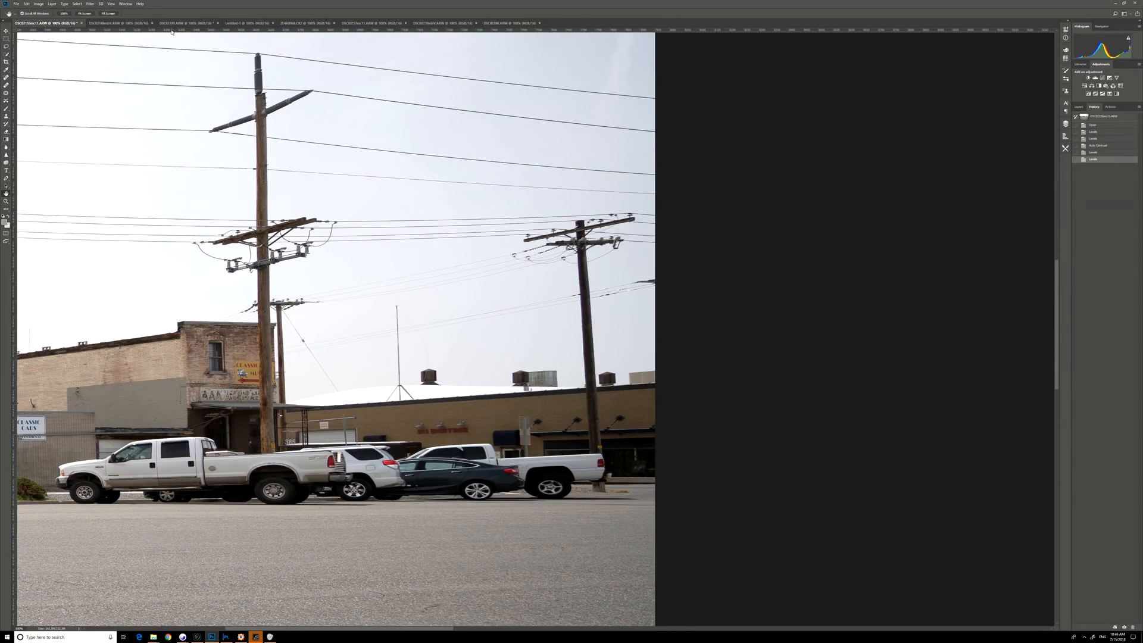
left_click(183, 22)
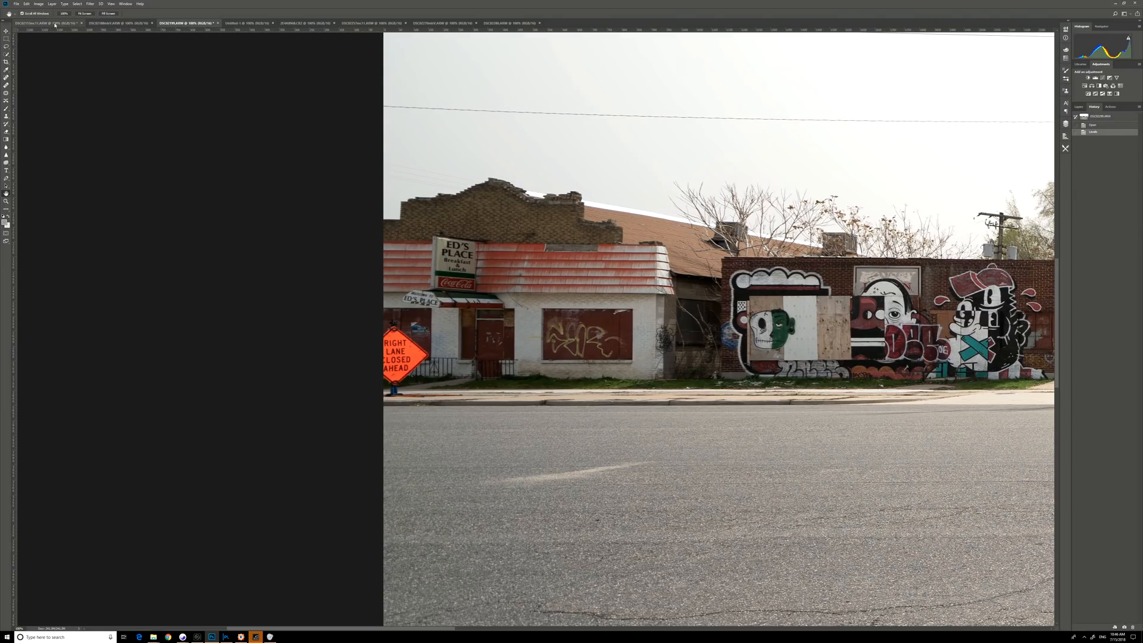
- Compare the first and other lenses' left-edge views of Ed's Place and its sign
left_click(44, 23)
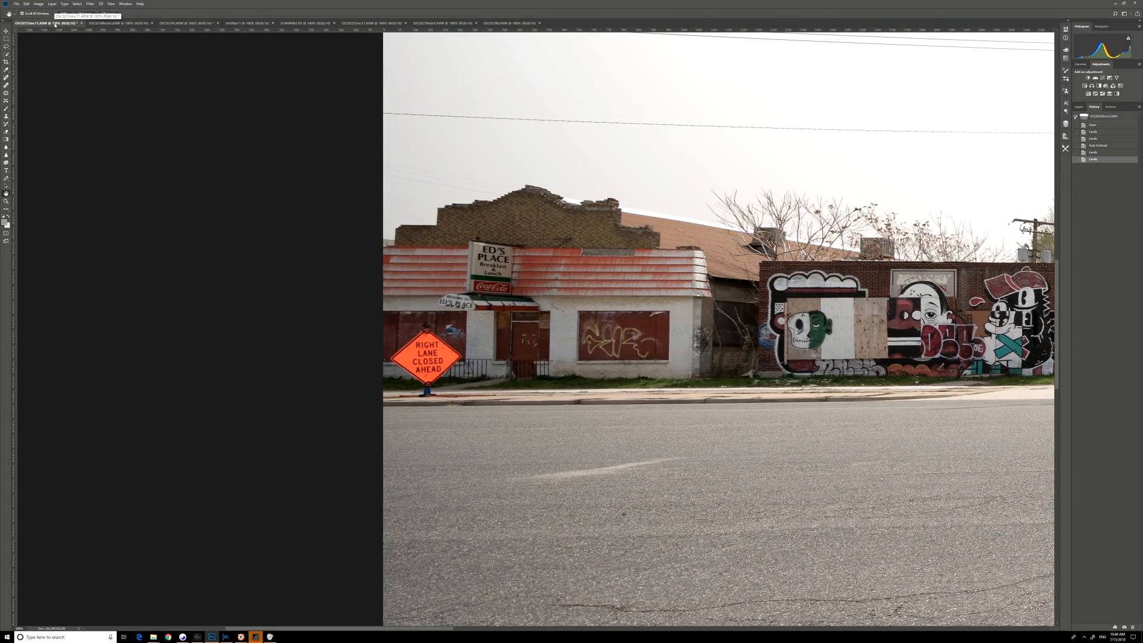
left_click(172, 23)
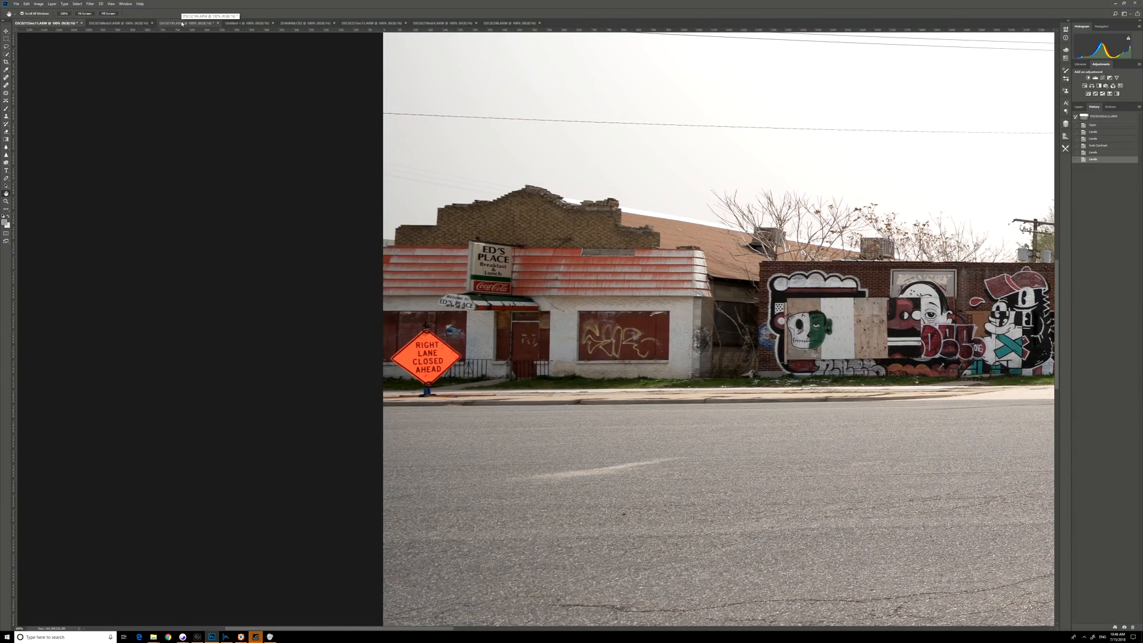
left_click(181, 22)
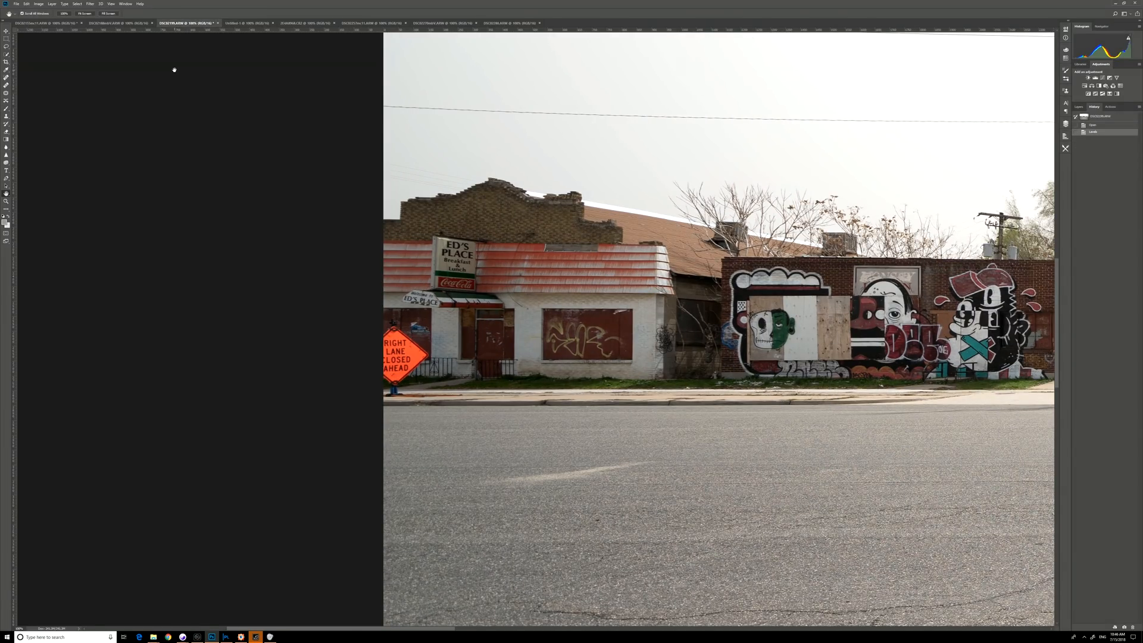
mouse_move(209, 97)
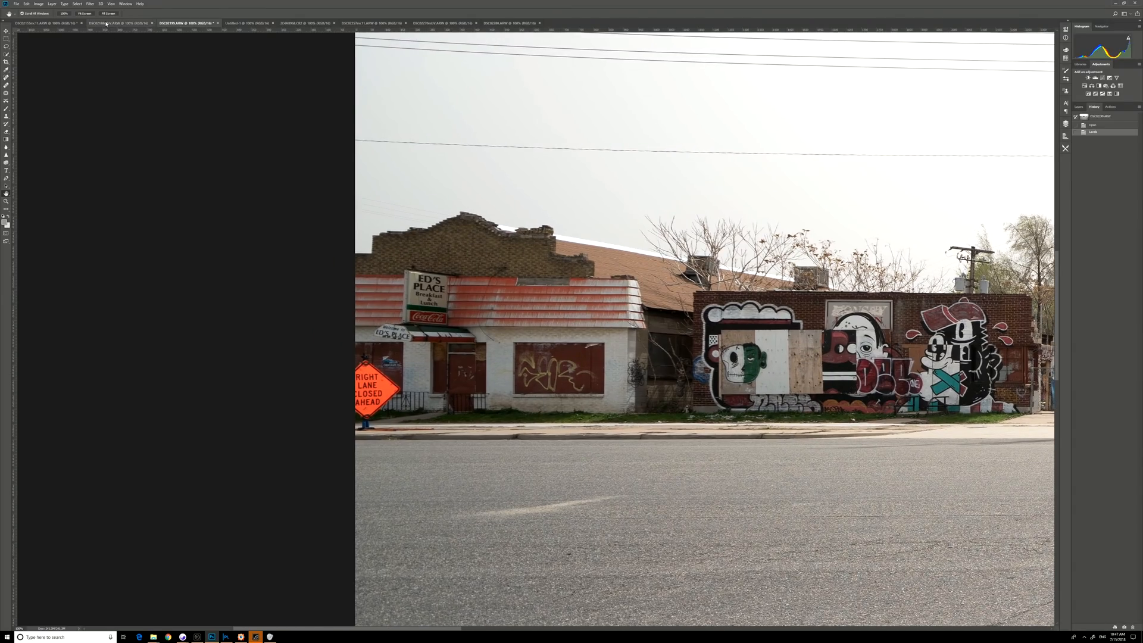
left_click(118, 23)
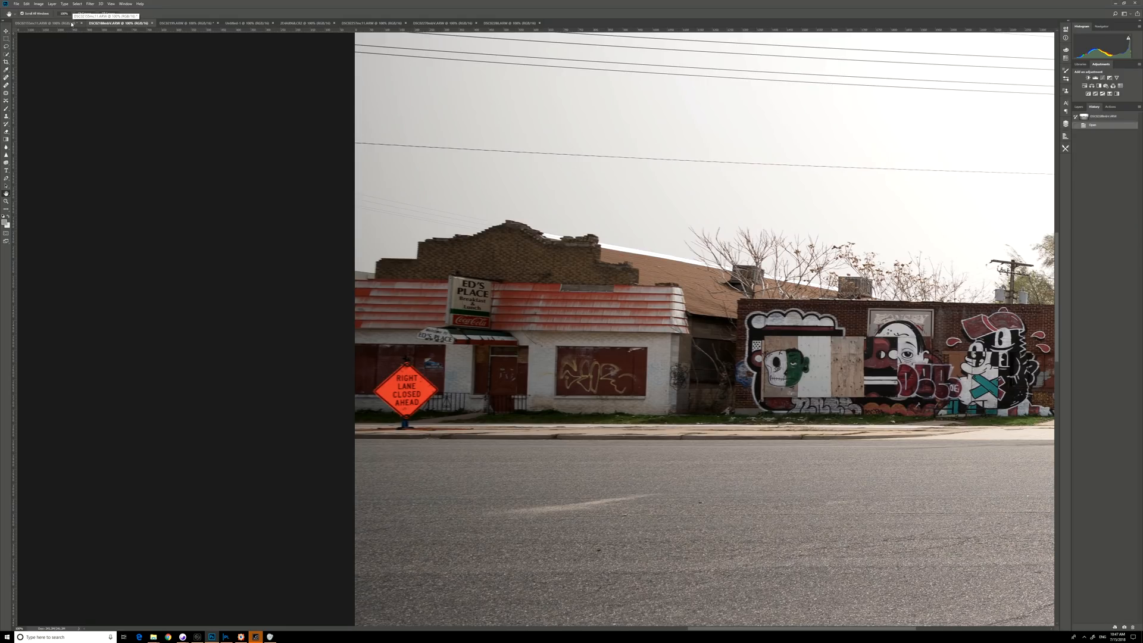
- Flip between the first photo and another, then return to the Classic Car Museum view
left_click(44, 23)
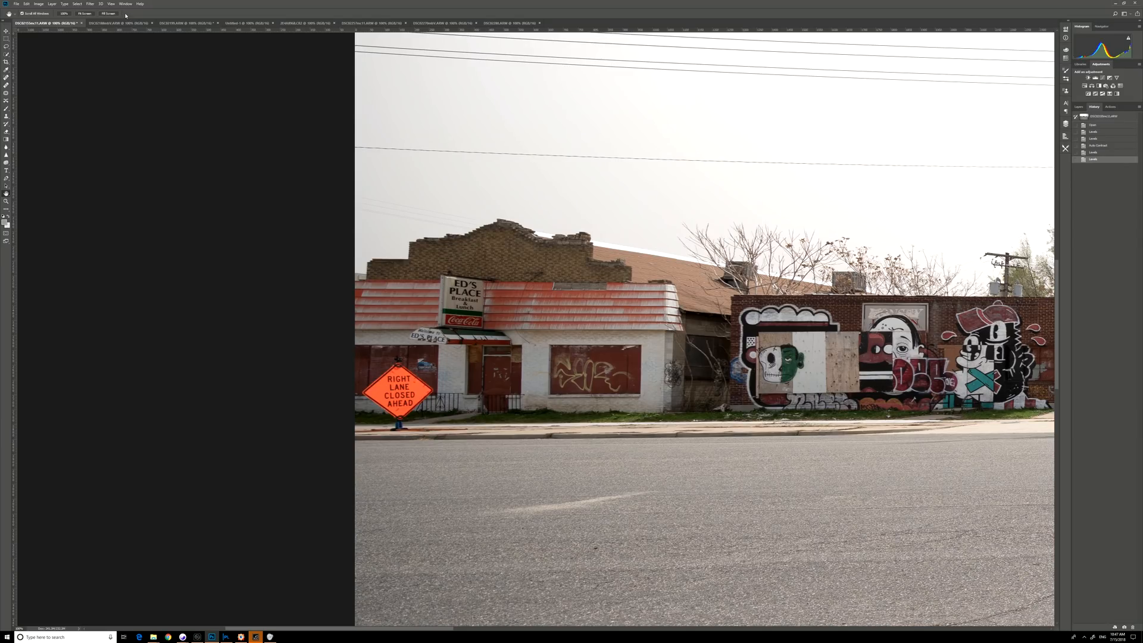
left_click(120, 23)
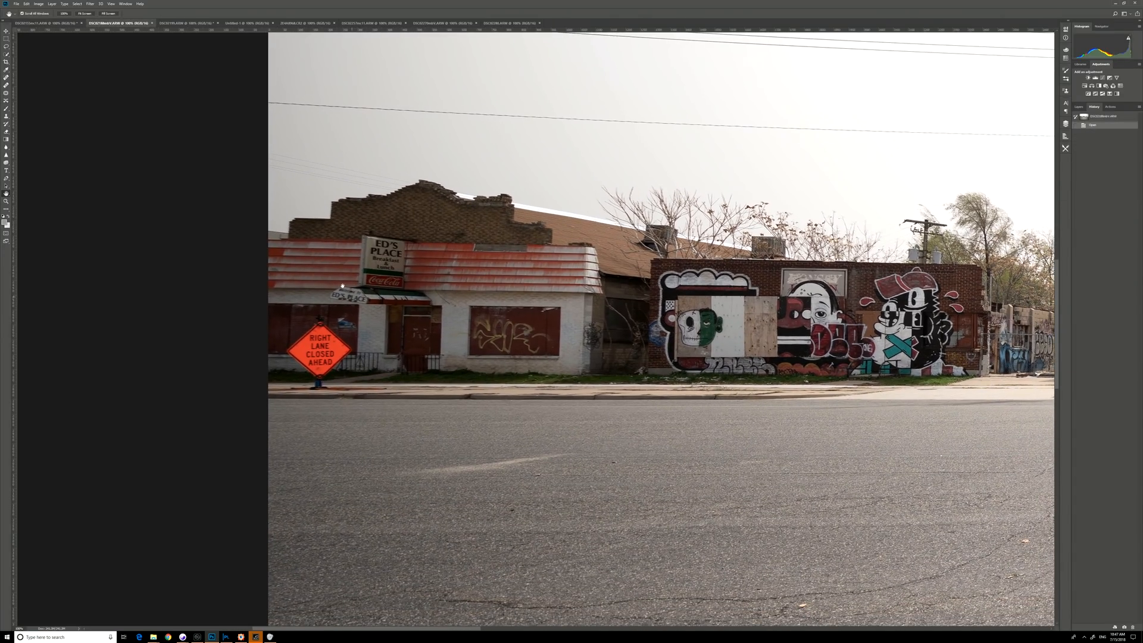
left_click(44, 13)
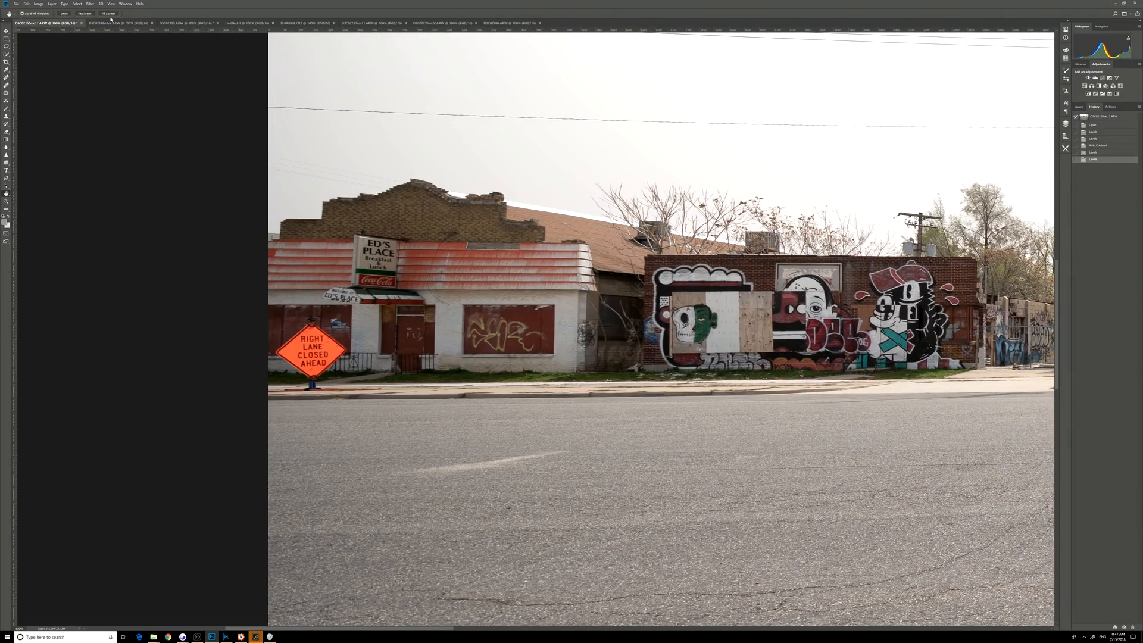
left_click(108, 22)
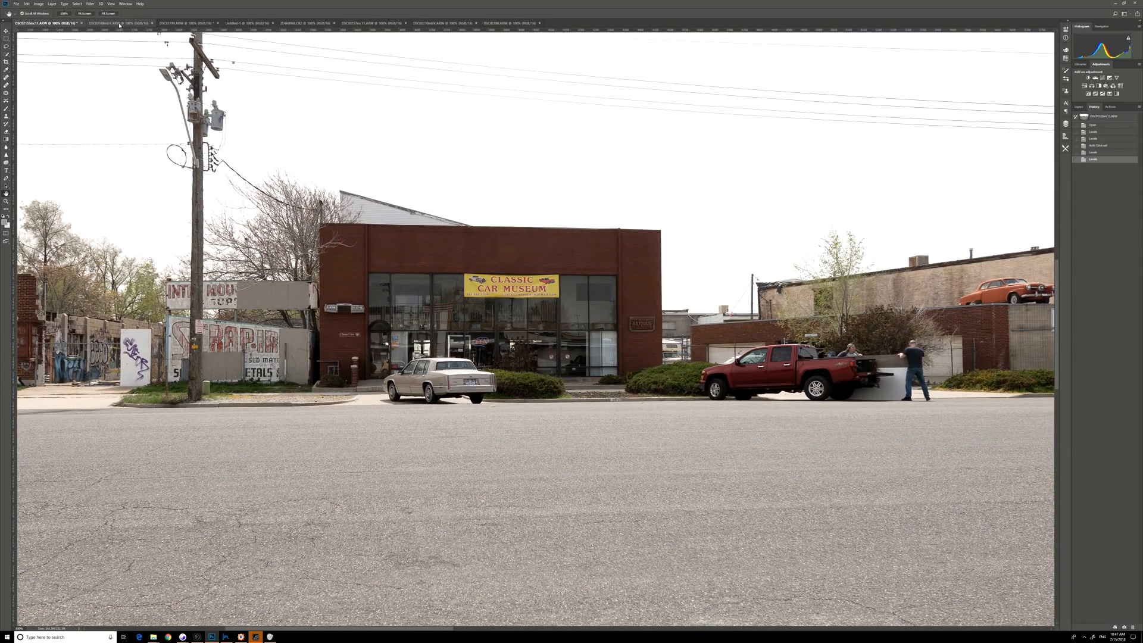
- Compare left-edge detail between the first photo and another adapter's shot
left_click(117, 22)
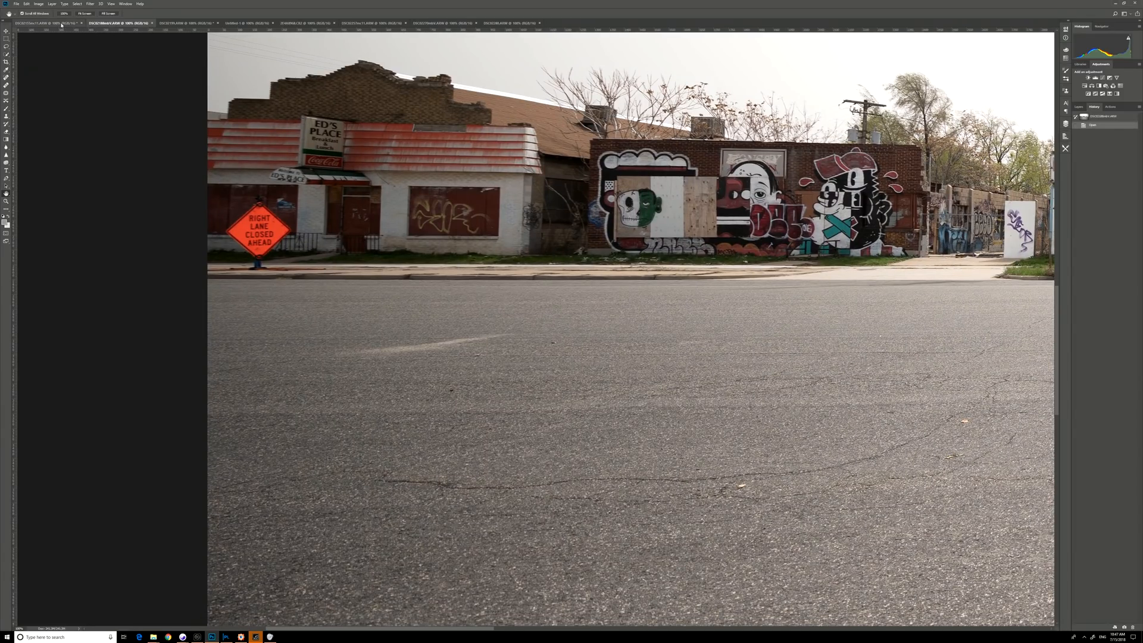
left_click(40, 23)
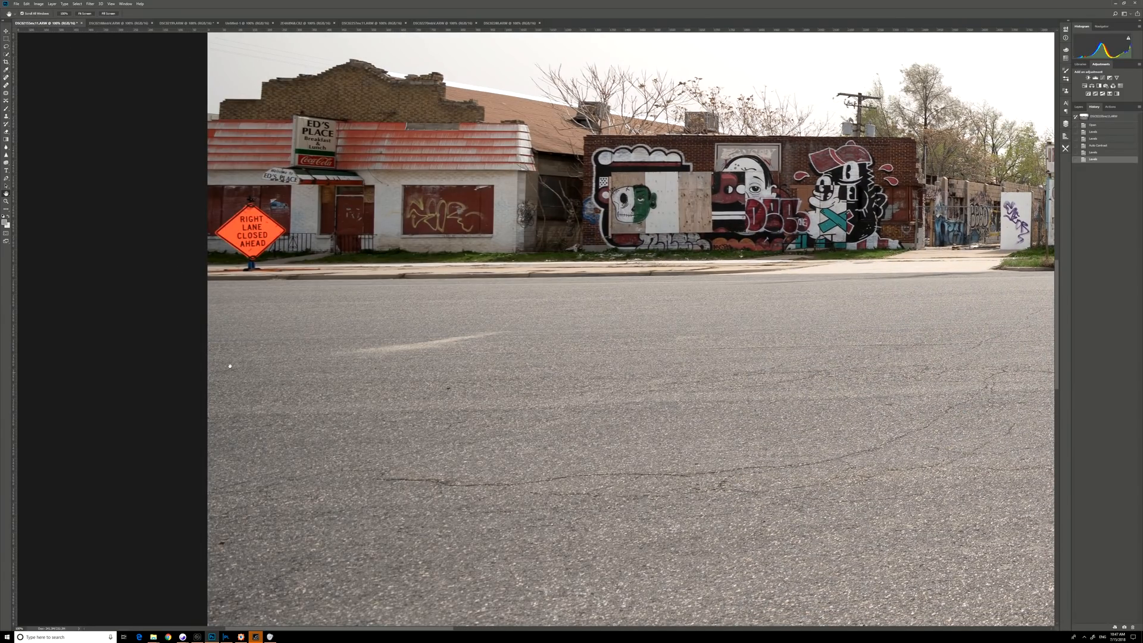
left_click(117, 23)
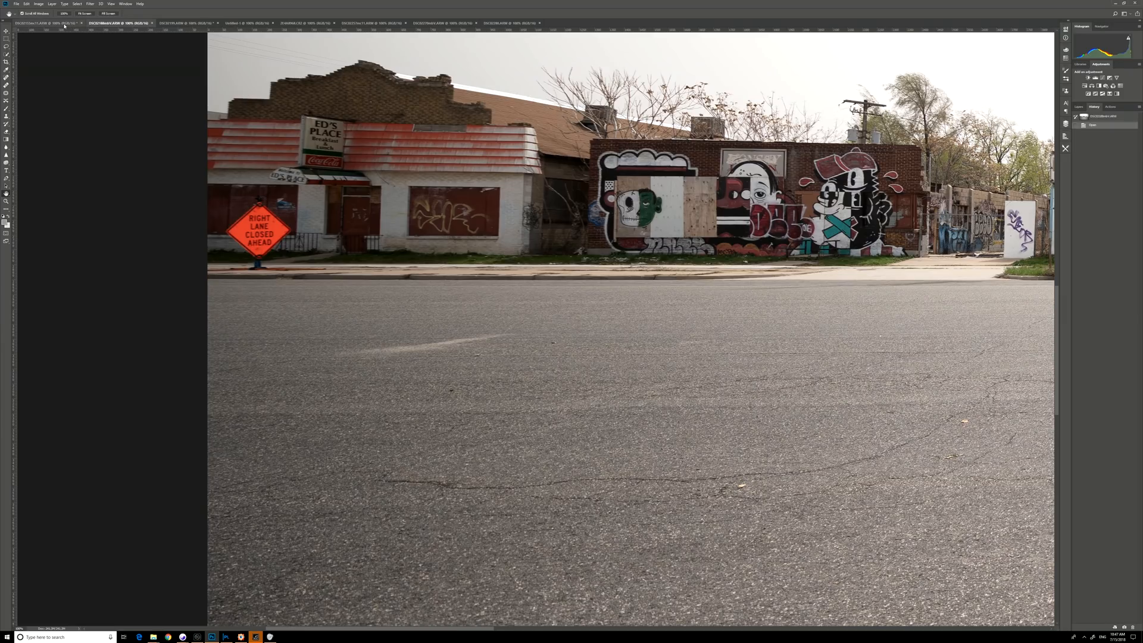
left_click(120, 23)
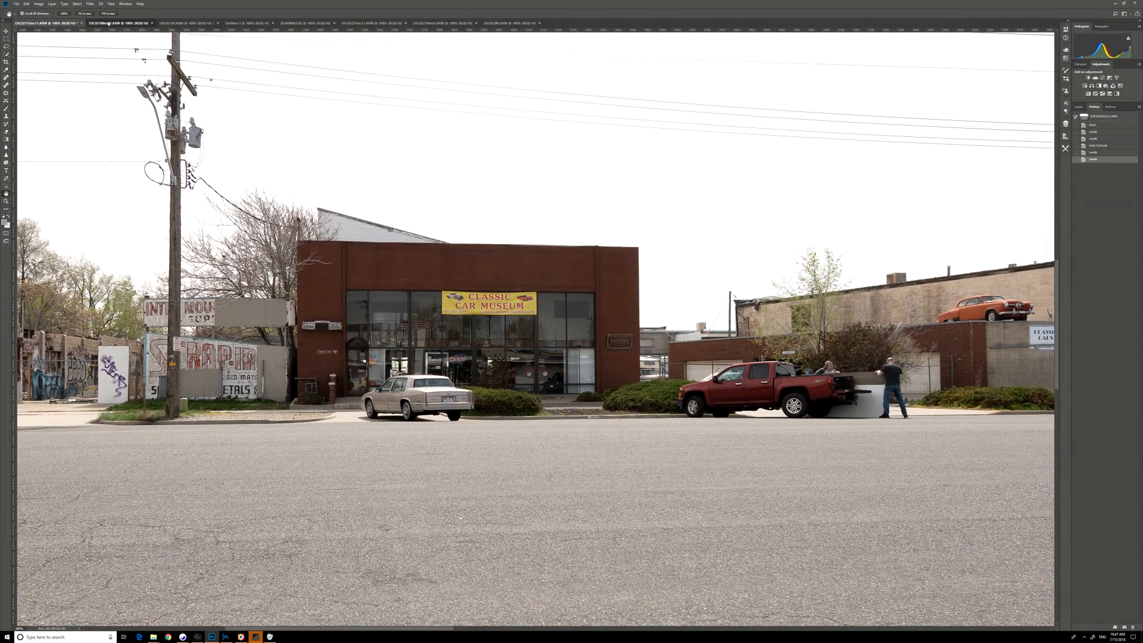
- Compare the car museum scene across photos and bring up the wide shot of the whole street
left_click(117, 23)
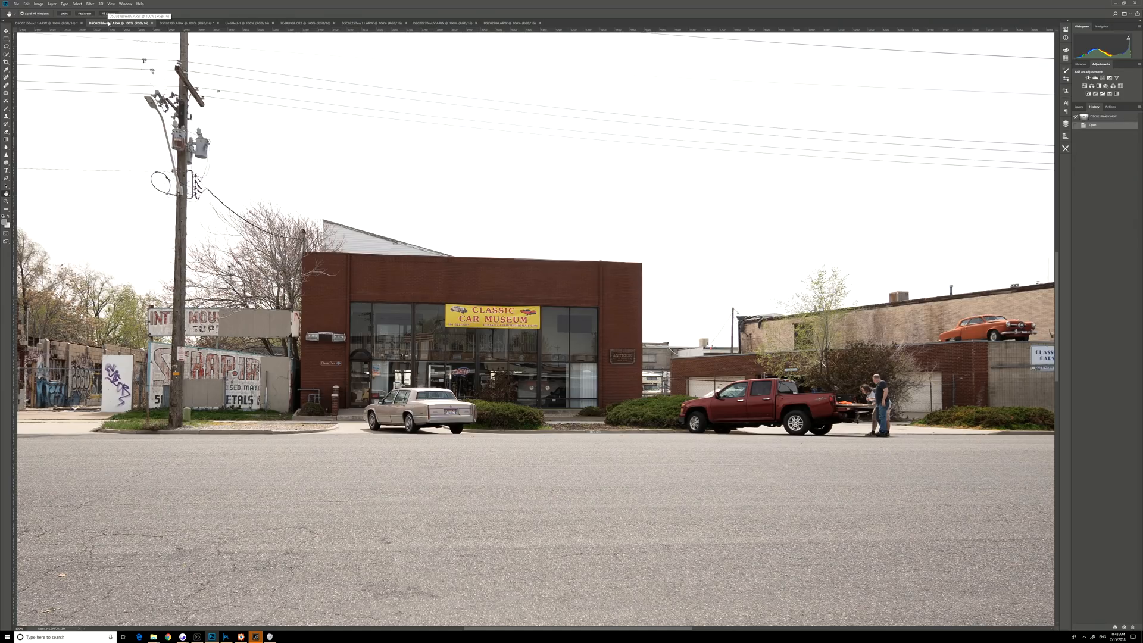
left_click(185, 23)
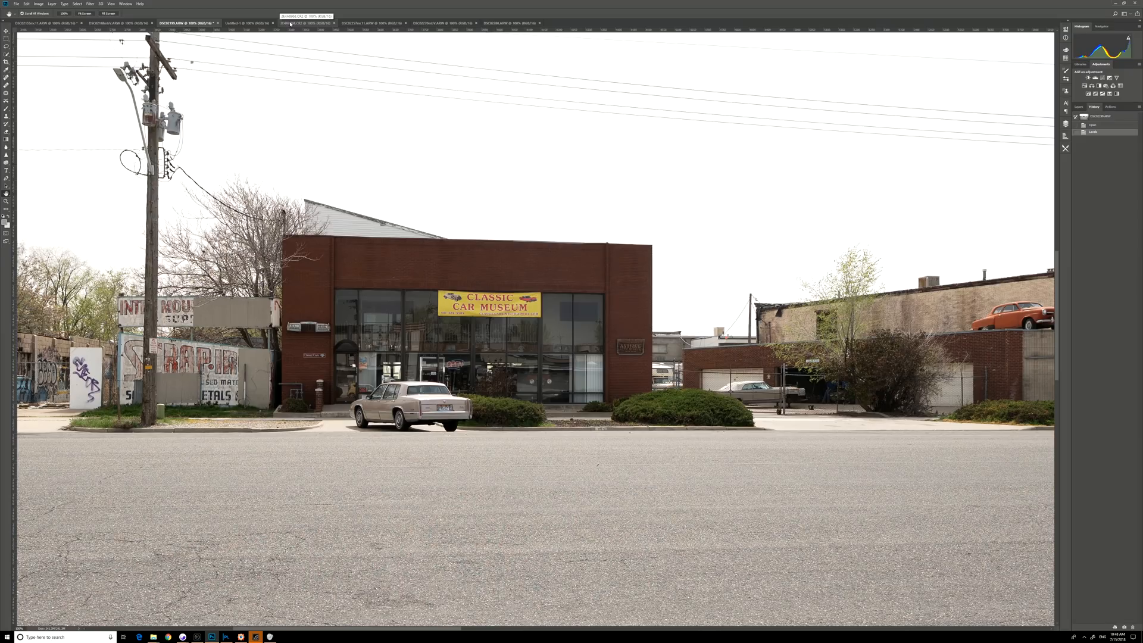
left_click(371, 23)
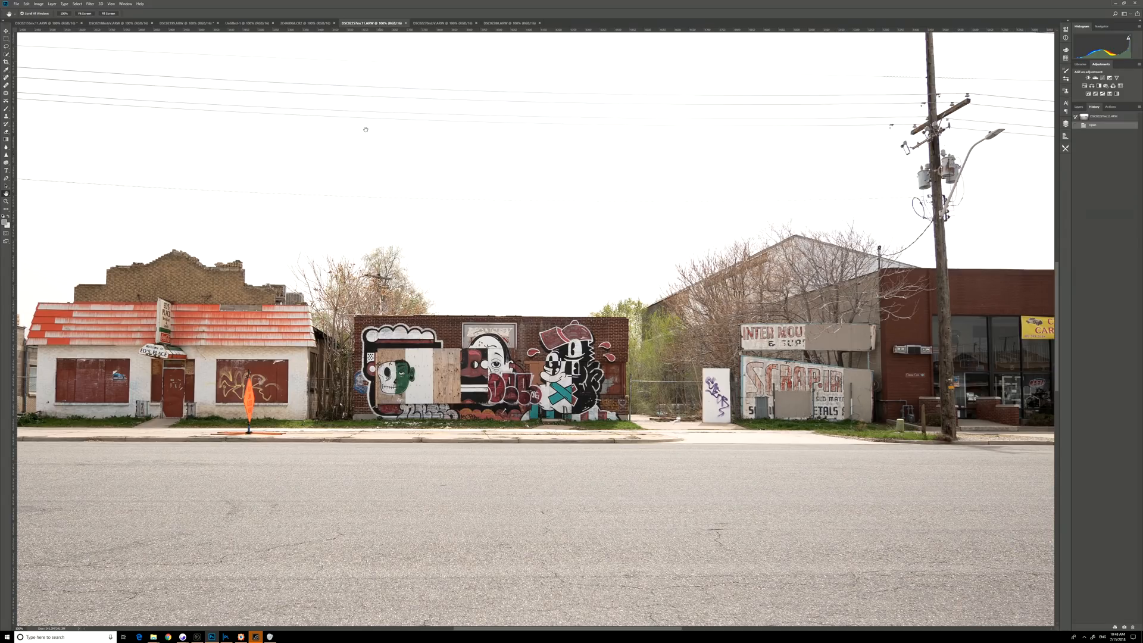
- View another wide street shot, then switch to the Bestway Janitorial Supplies photo
left_click(437, 23)
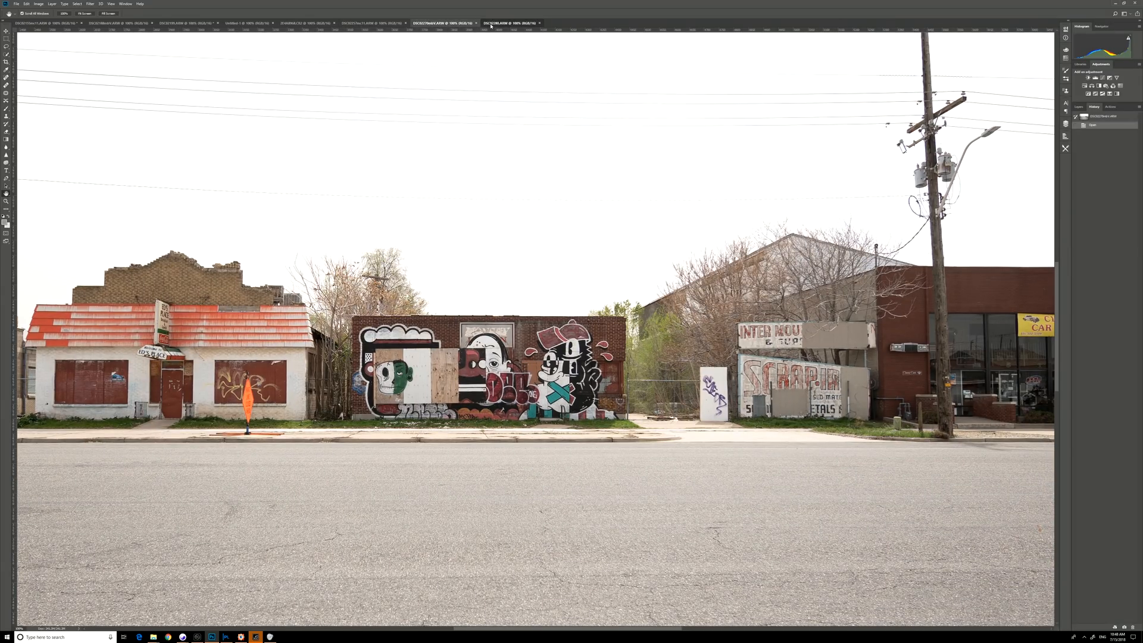
left_click(510, 22)
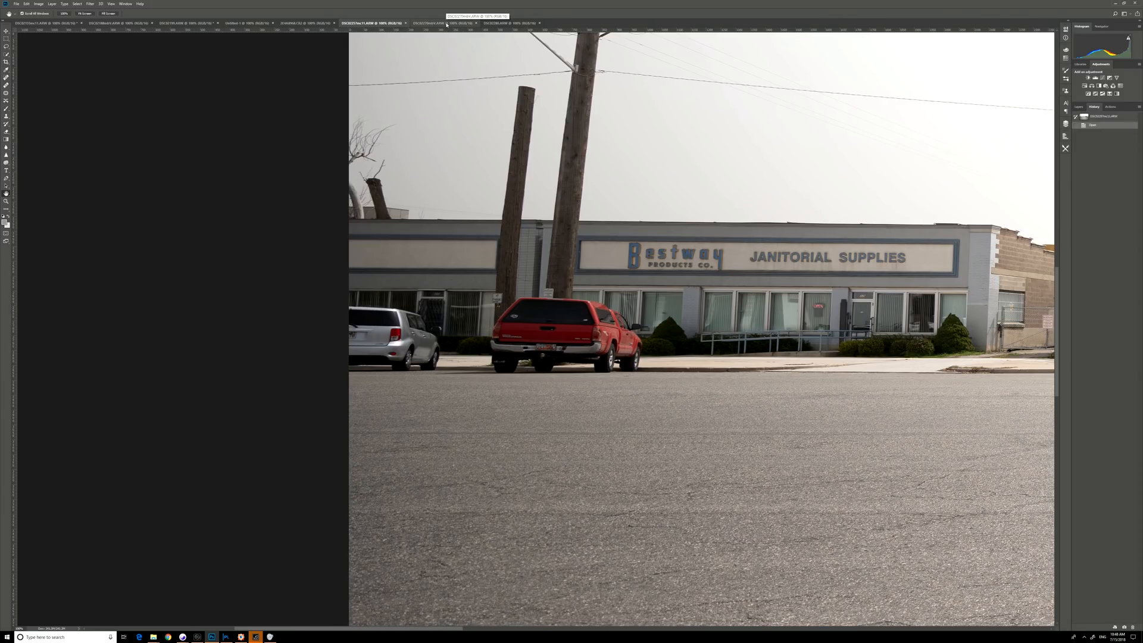
- Compare the Bestway building photos, then show the tall utility pole against the sky
left_click(436, 23)
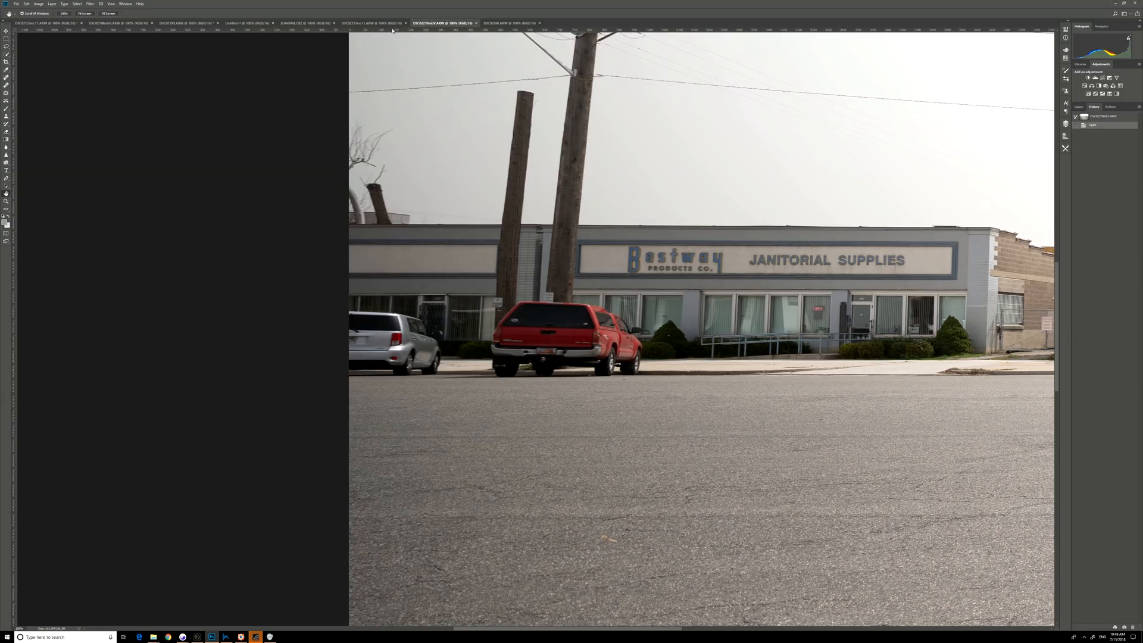
left_click(374, 23)
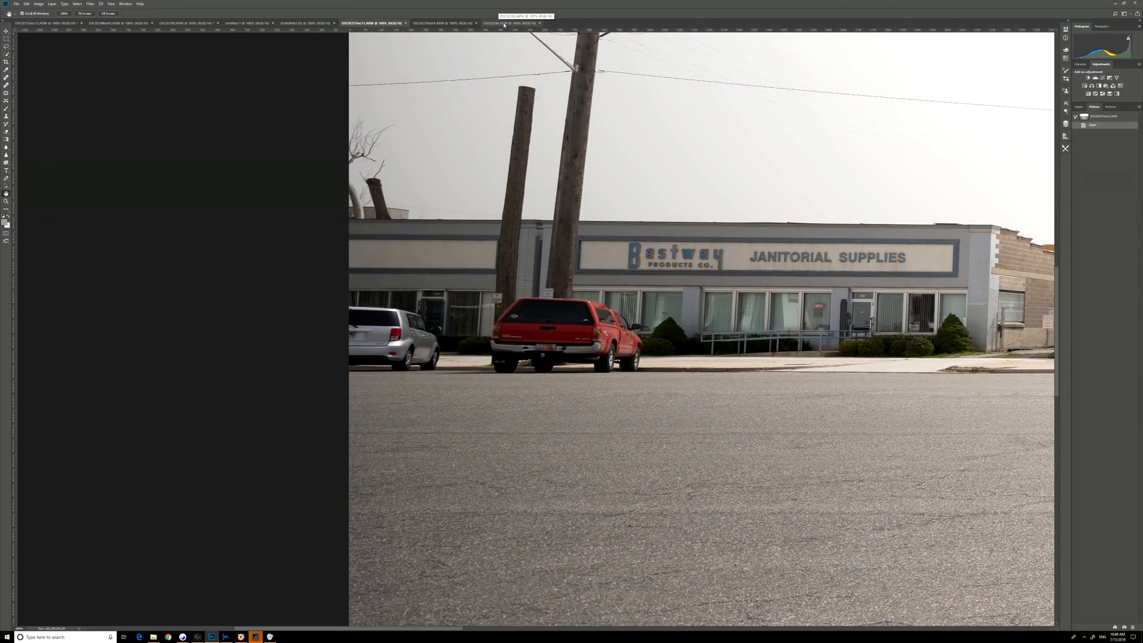
left_click(511, 23)
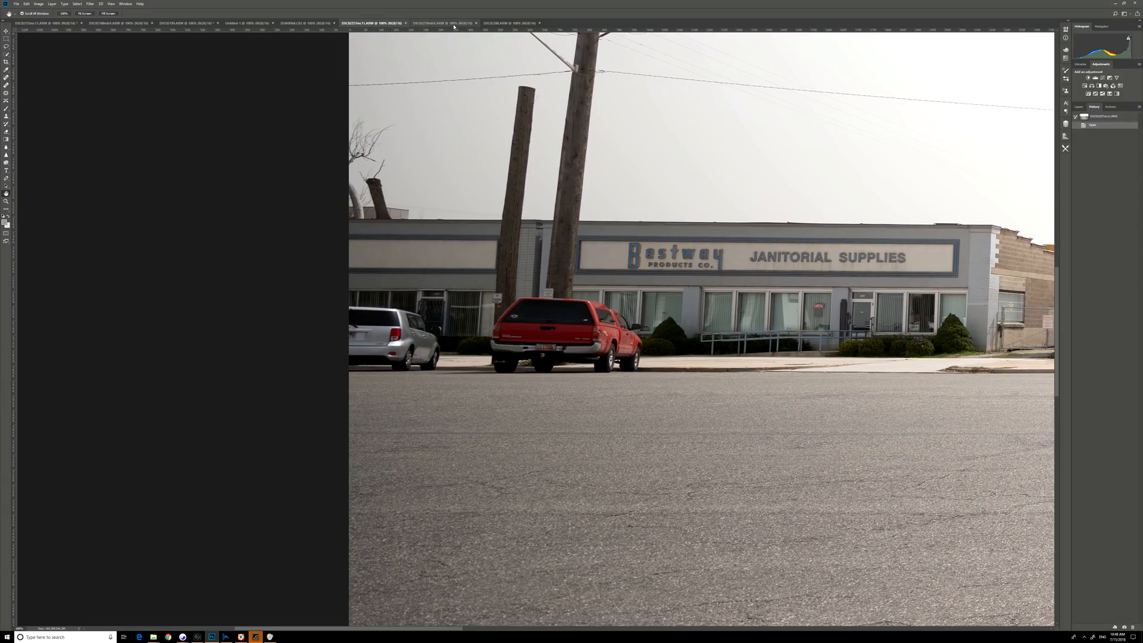
left_click(430, 22)
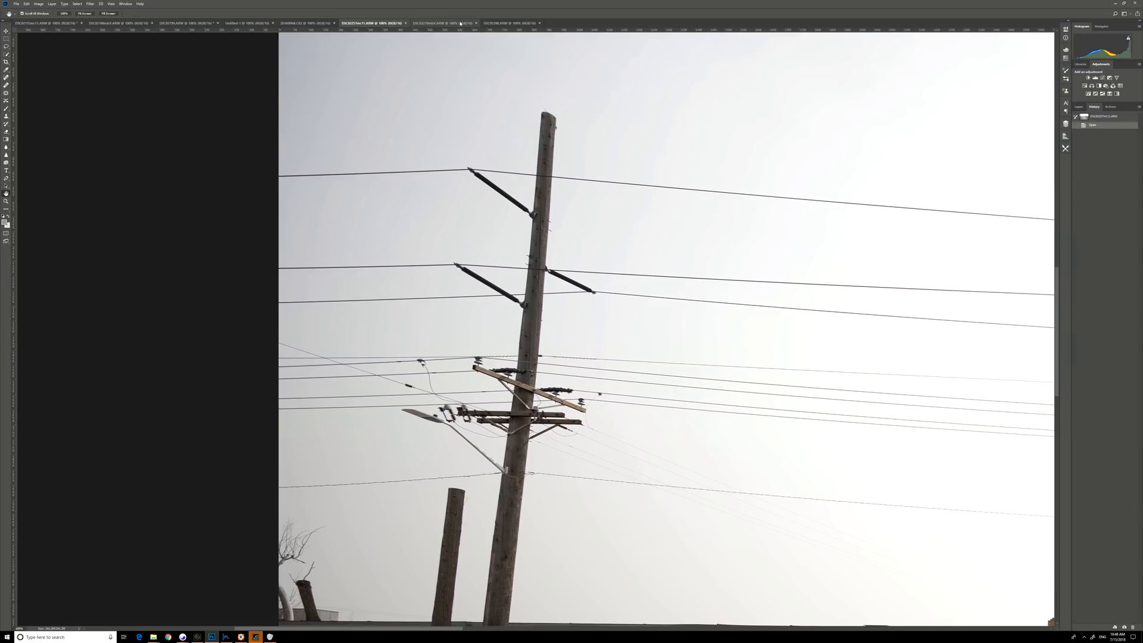
- Compare the red truck area across shots, ending on the power pole view above Bestway
left_click(443, 23)
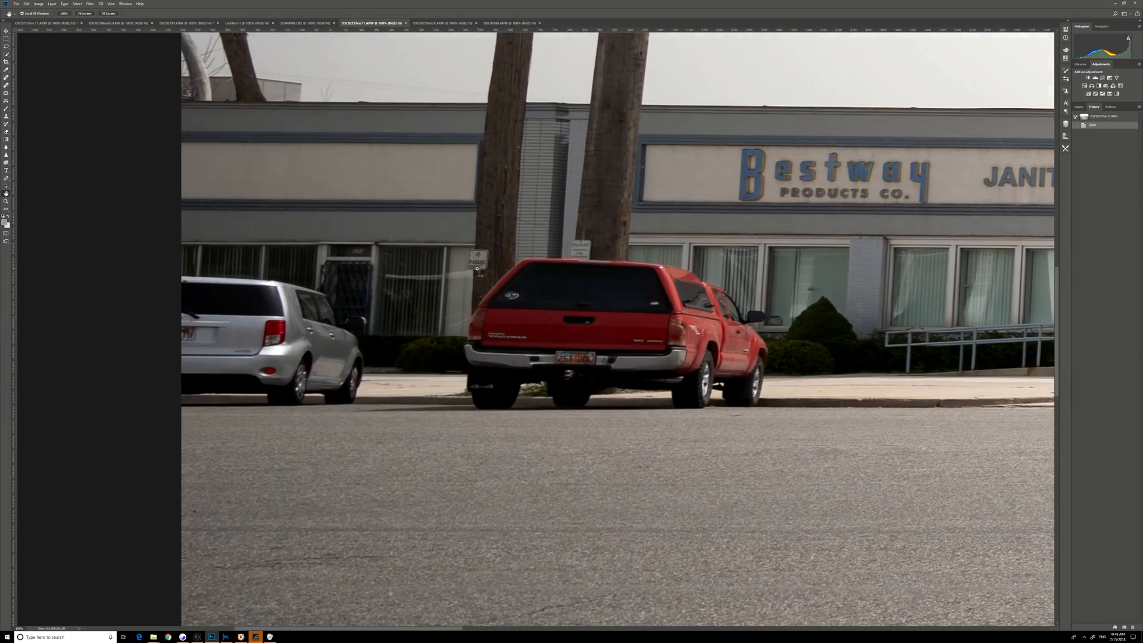
left_click(437, 22)
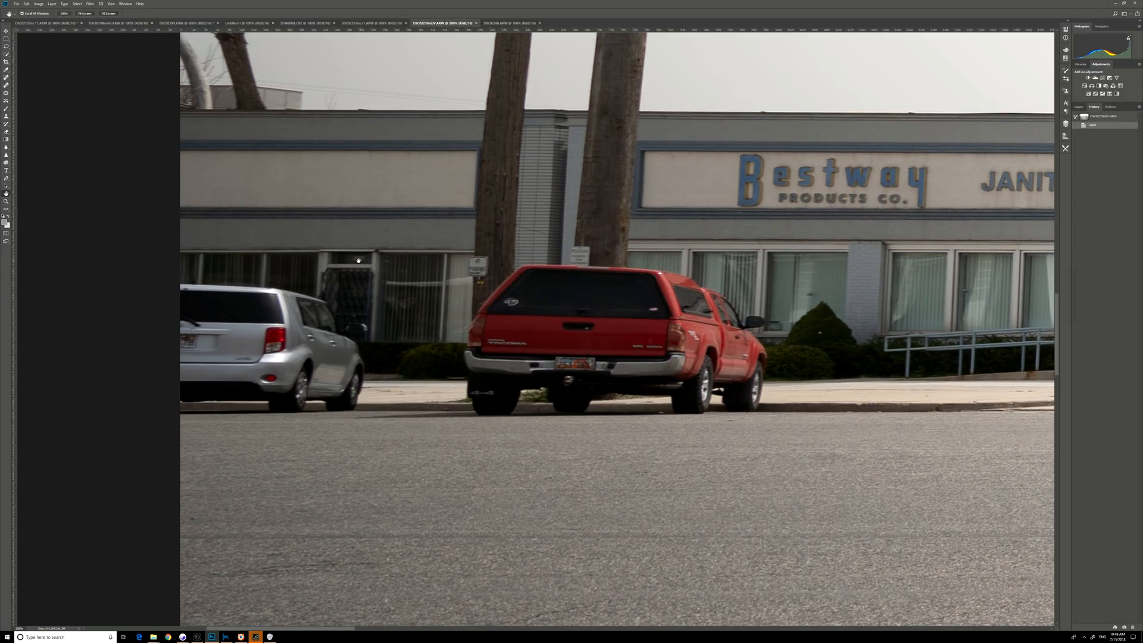
left_click(372, 22)
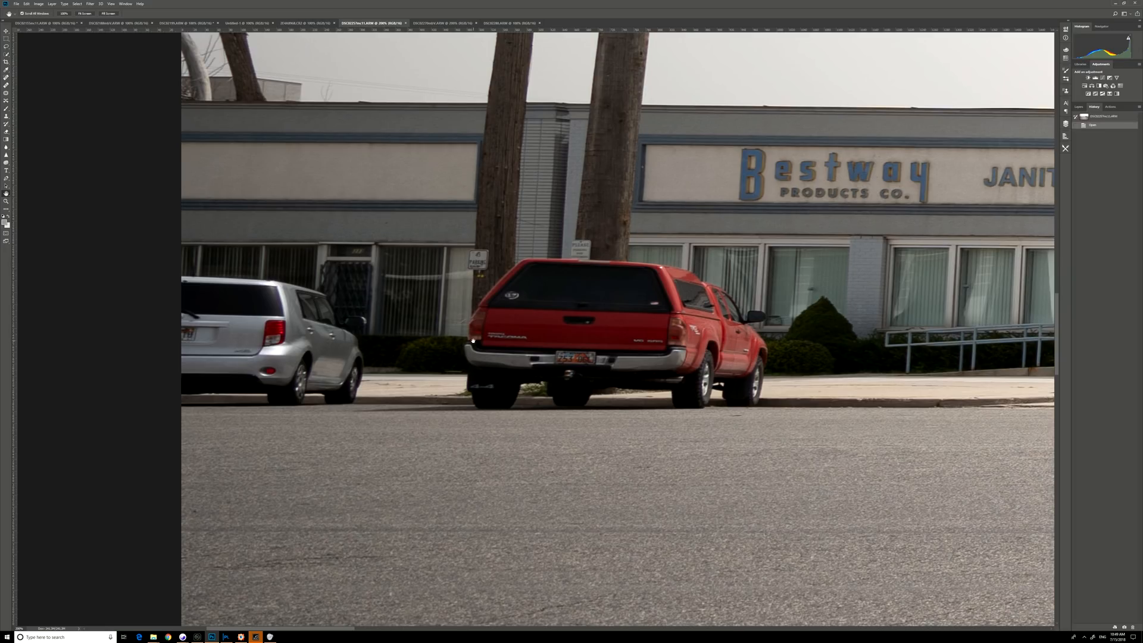
left_click(437, 23)
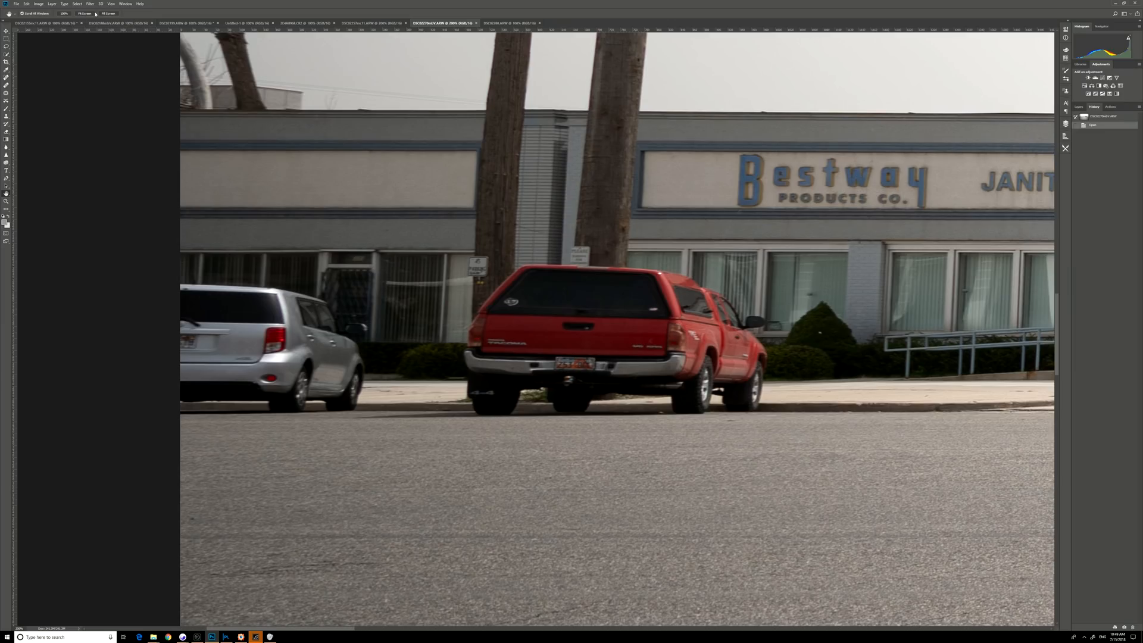
left_click(371, 22)
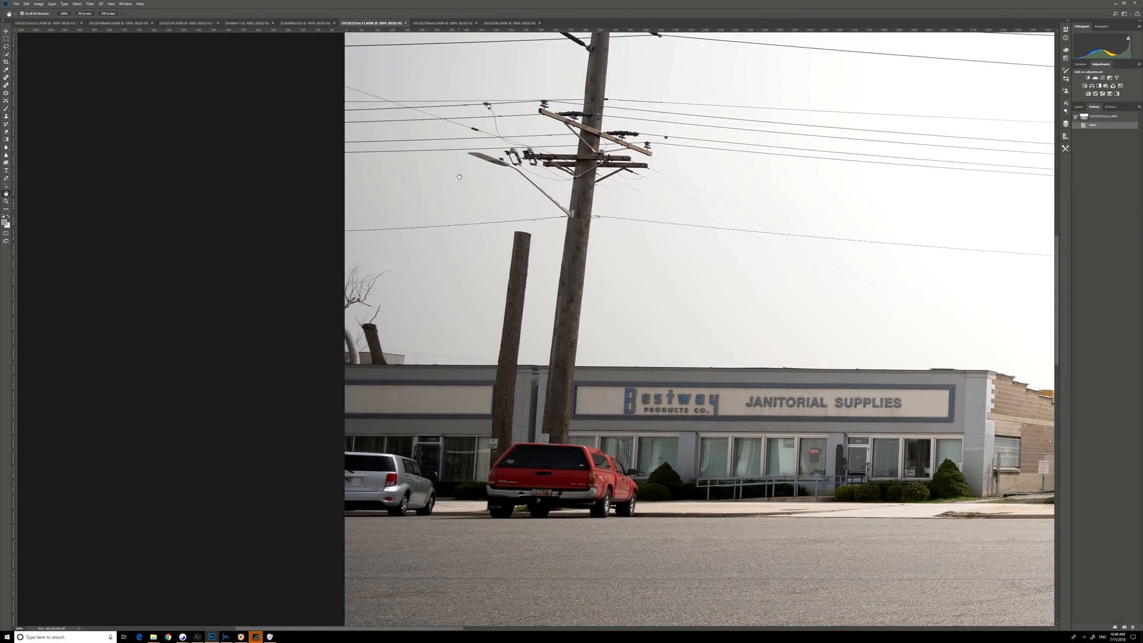
- Compare the Classic Cars right-edge region in two photos, then return to a Bestway building shot
left_click(437, 23)
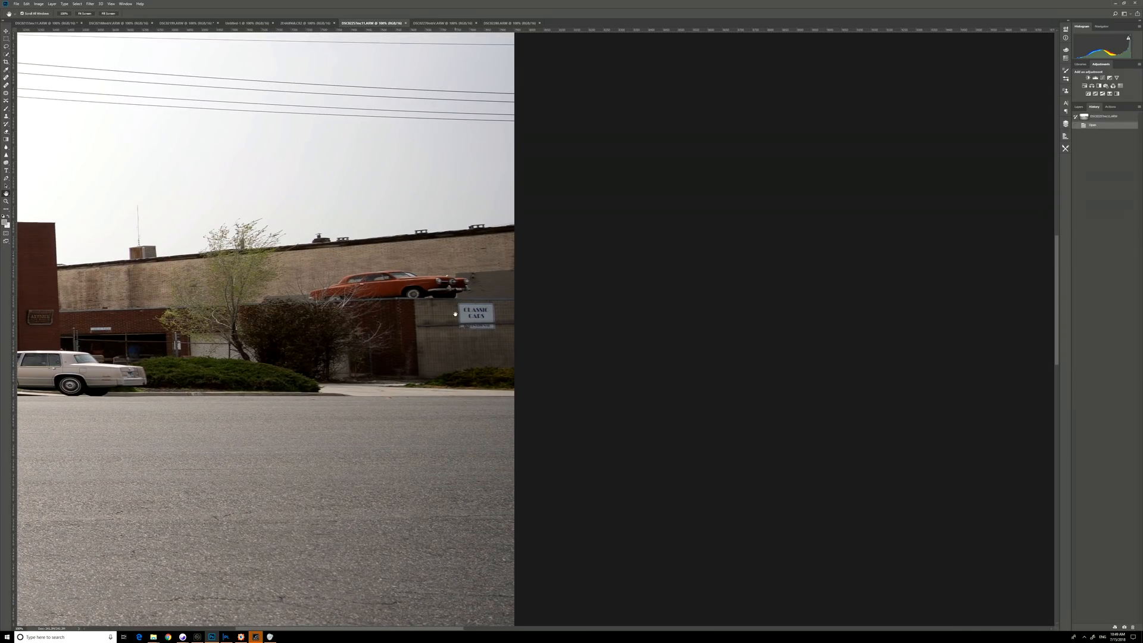
mouse_move(499, 315)
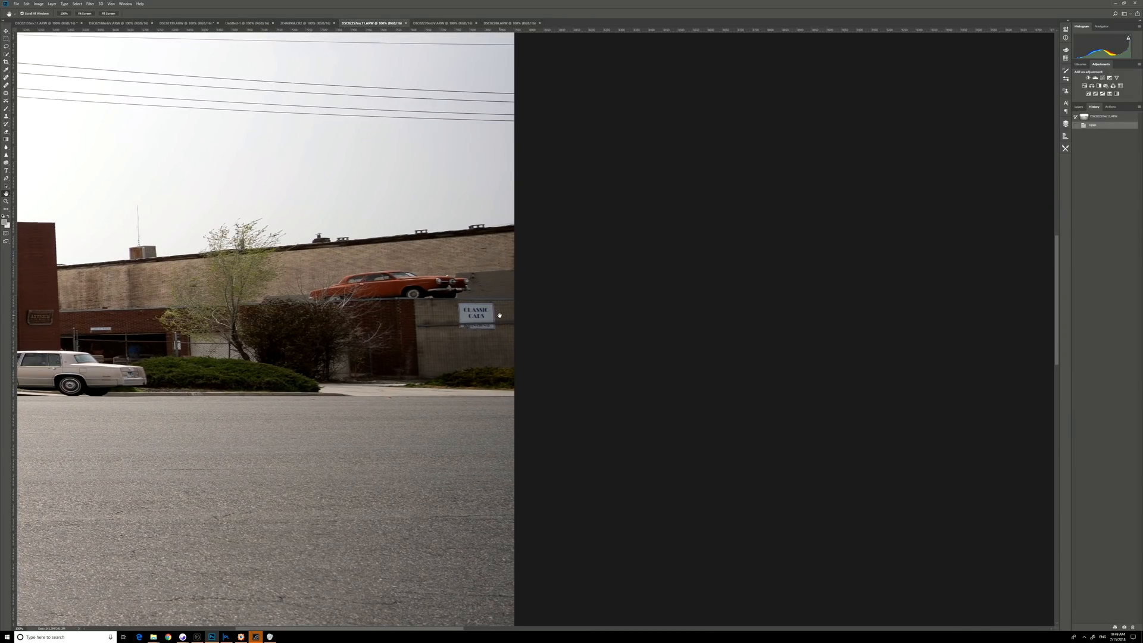
left_click(441, 23)
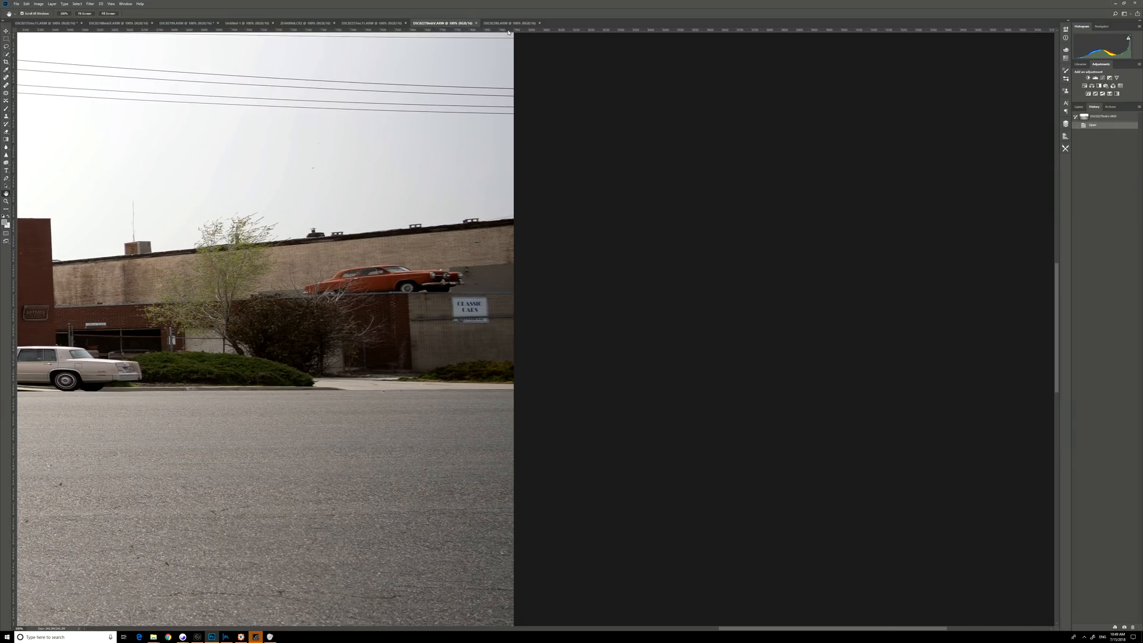
left_click(511, 22)
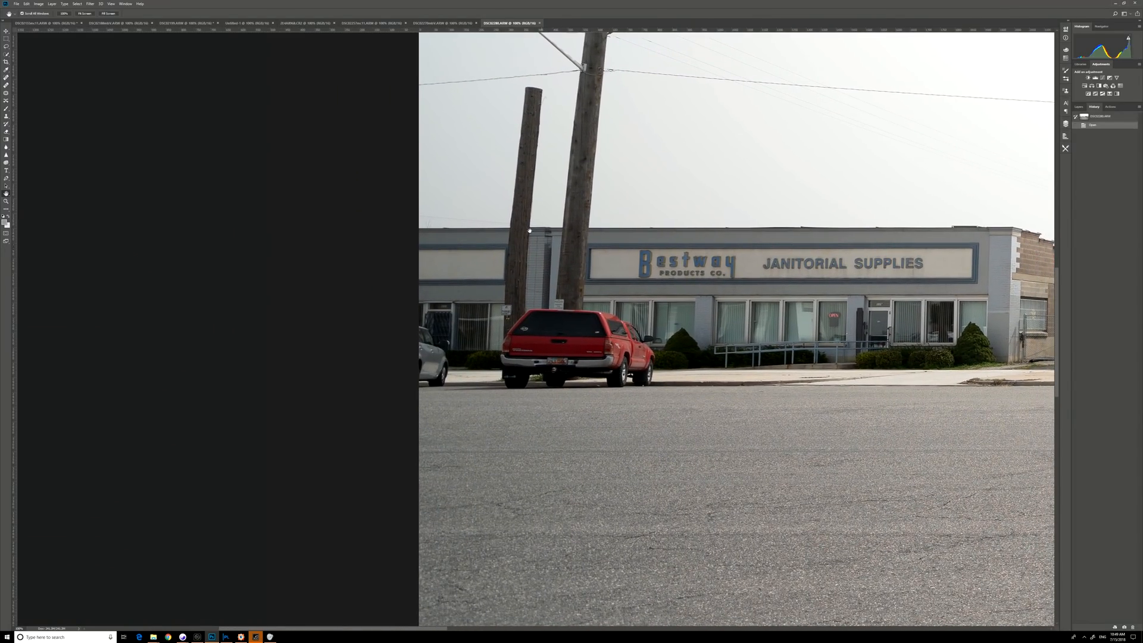
- Compare the Bestway building across several open photos
left_click(372, 23)
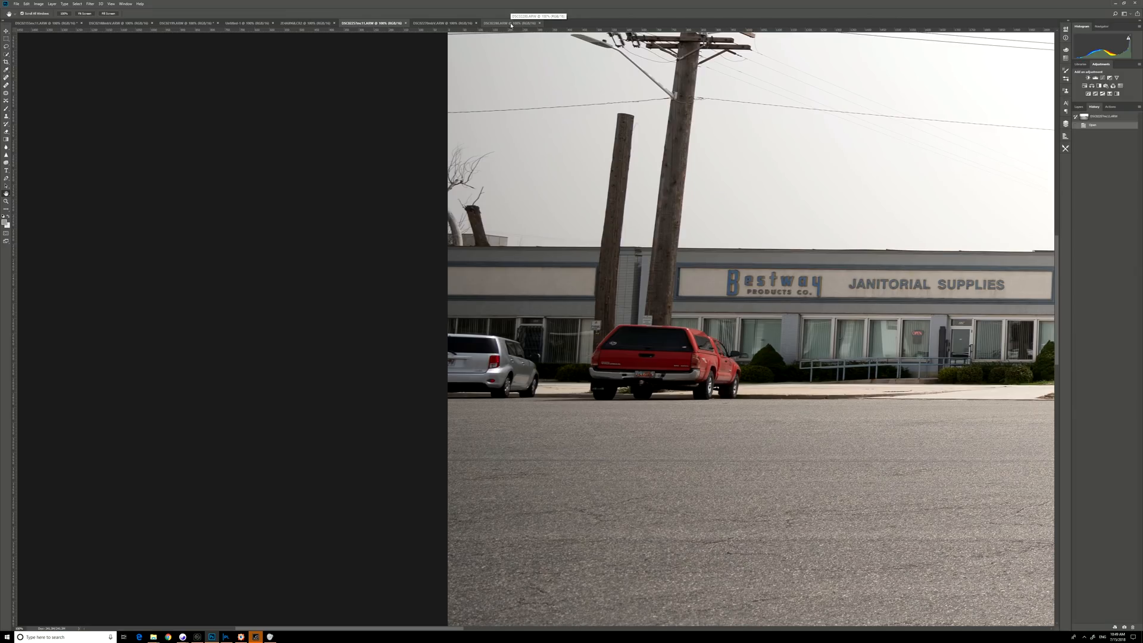
left_click(511, 23)
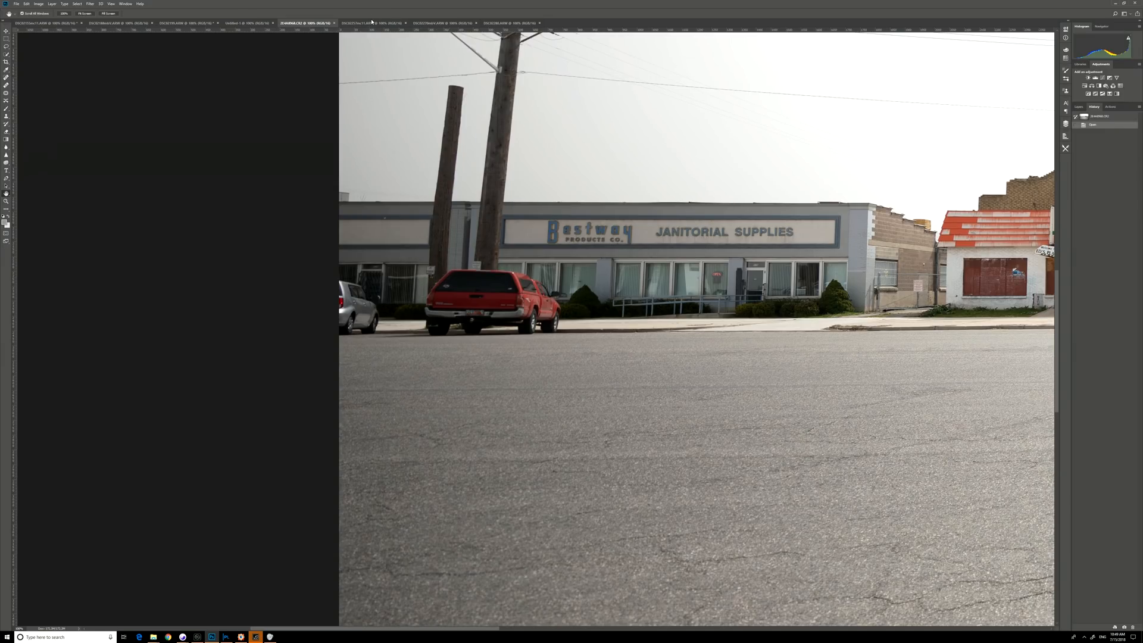
left_click(372, 23)
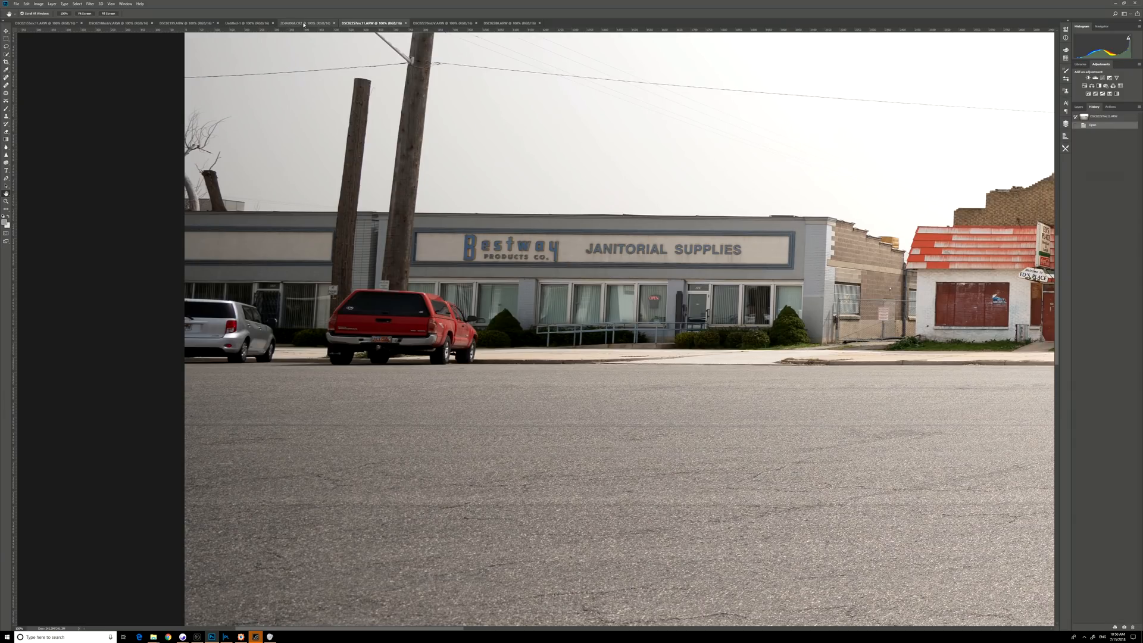
left_click(306, 22)
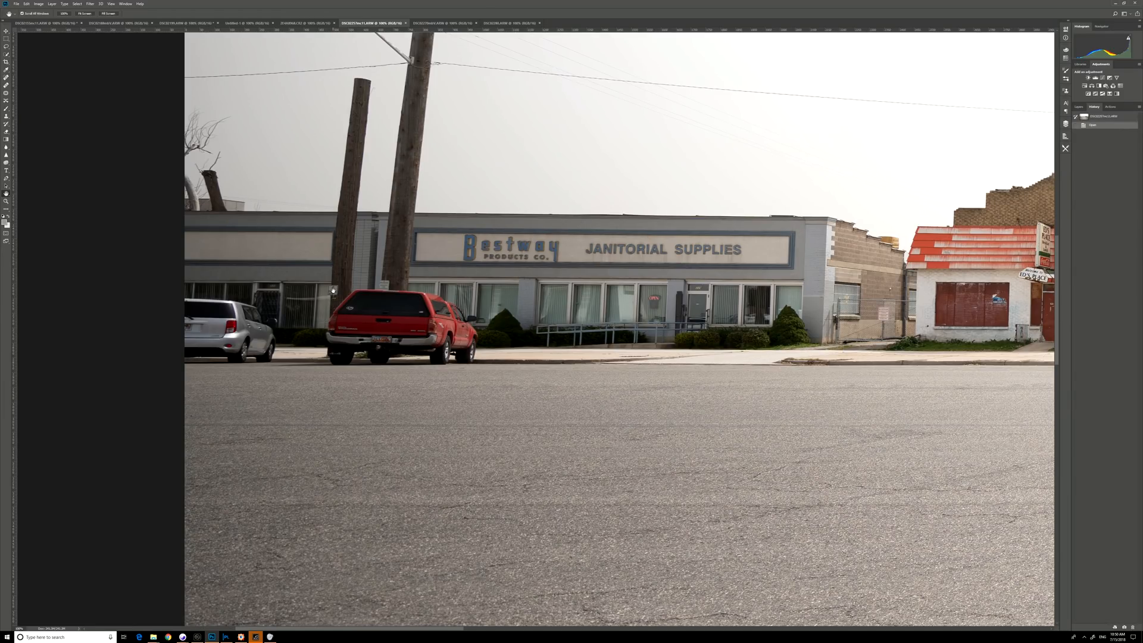
mouse_move(313, 20)
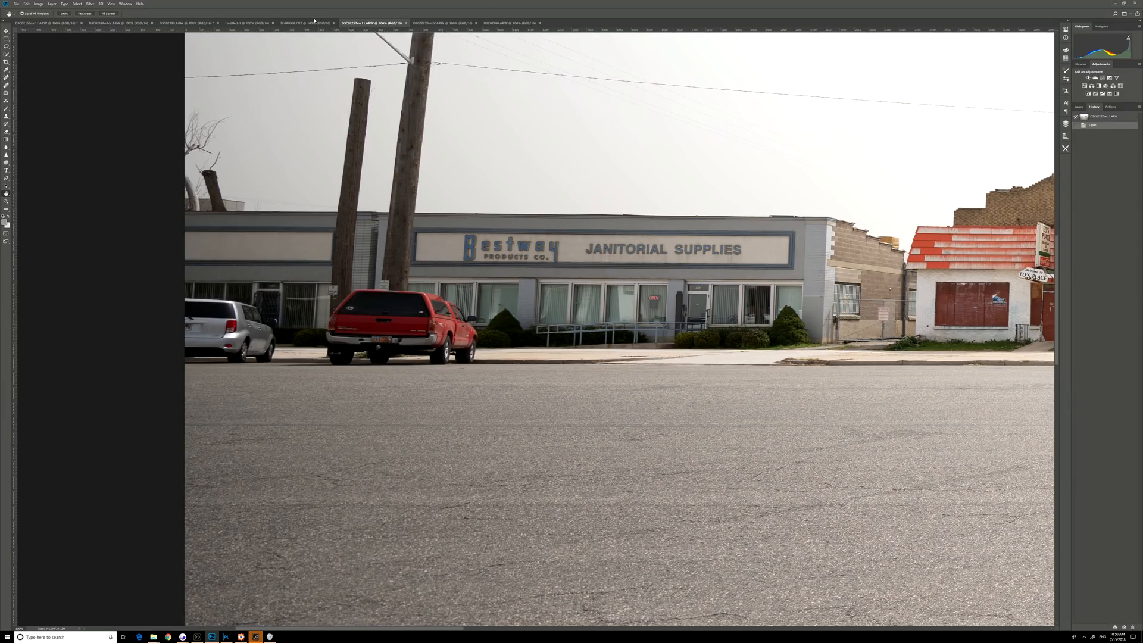
- Compare the Classic Cars edge in two photos, ending on the graffiti mural street shot
left_click(308, 23)
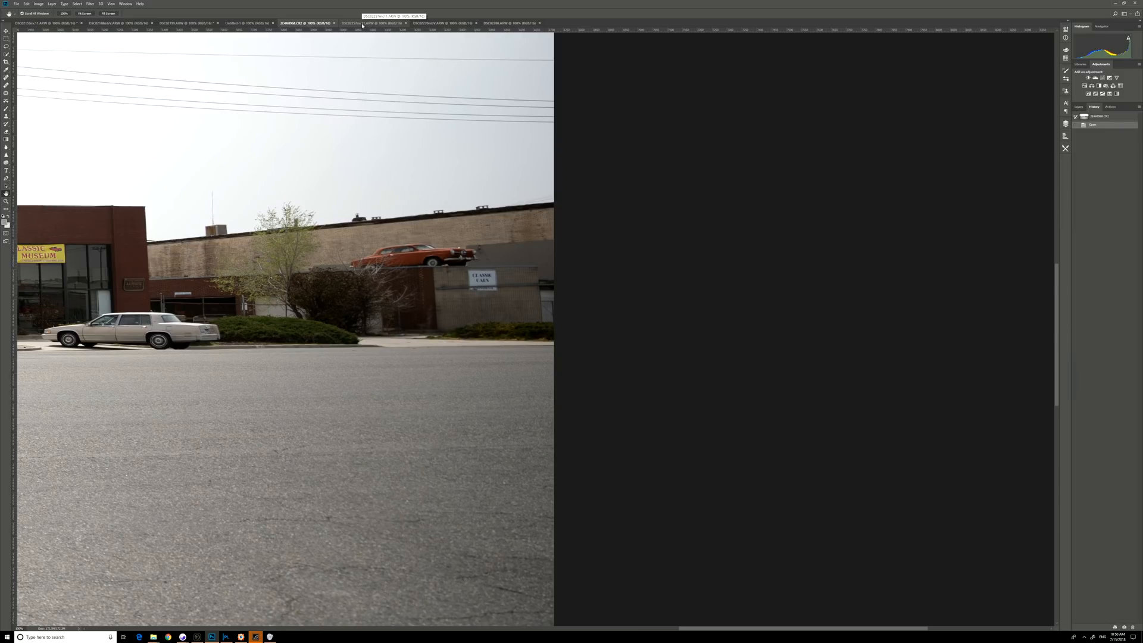
left_click(373, 23)
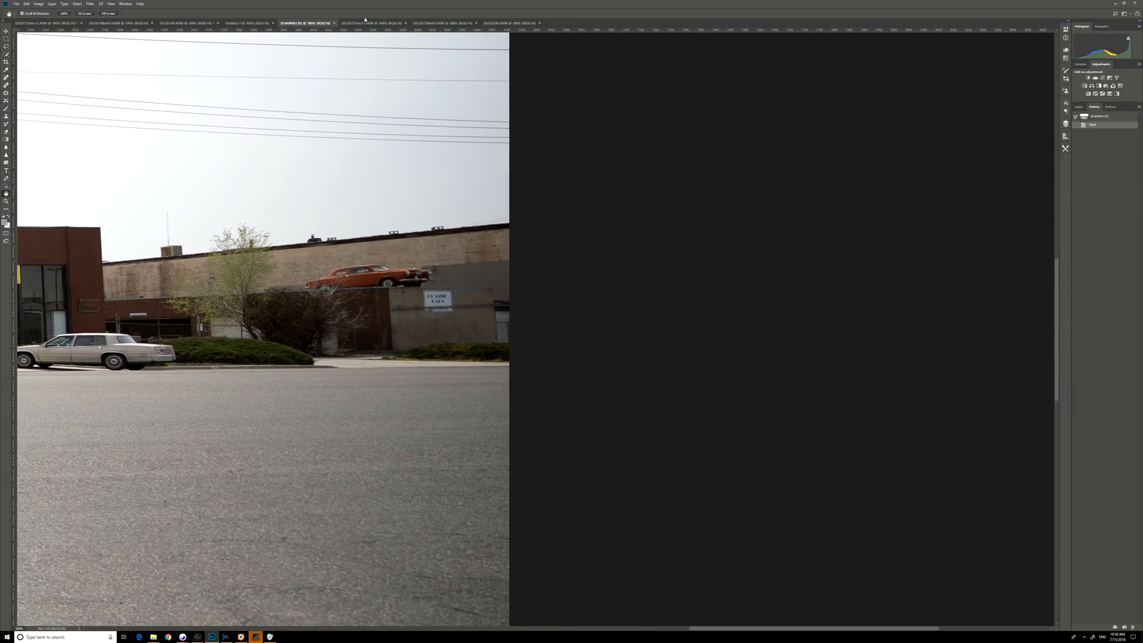
left_click(371, 23)
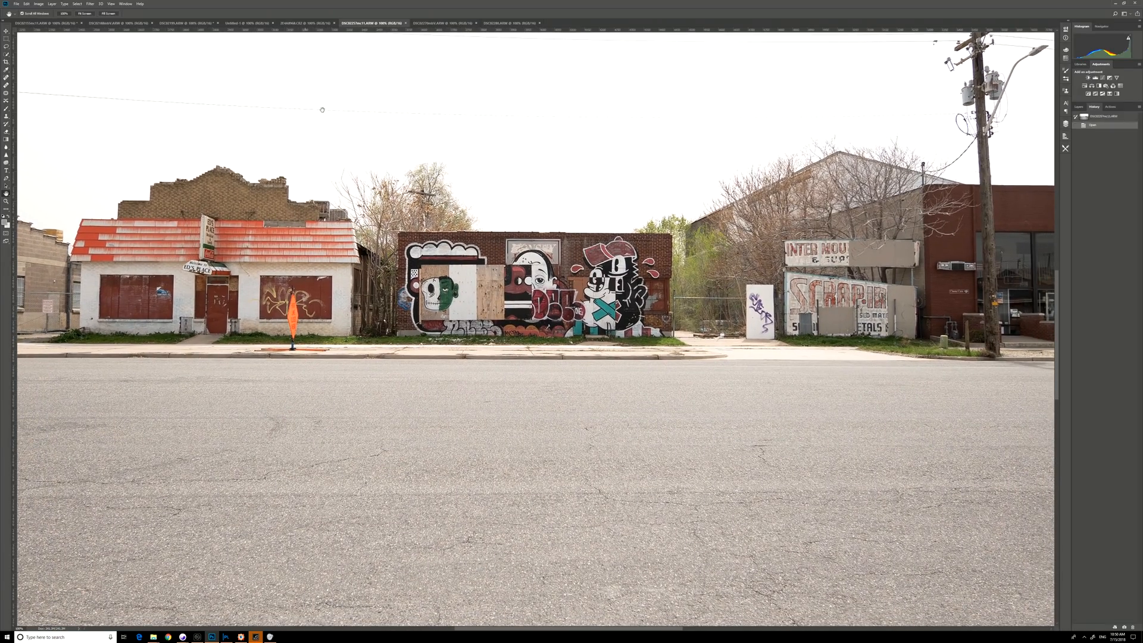
- Switch to another photo to compare the mural street scene with the Classic Car Museum storefront
left_click(310, 23)
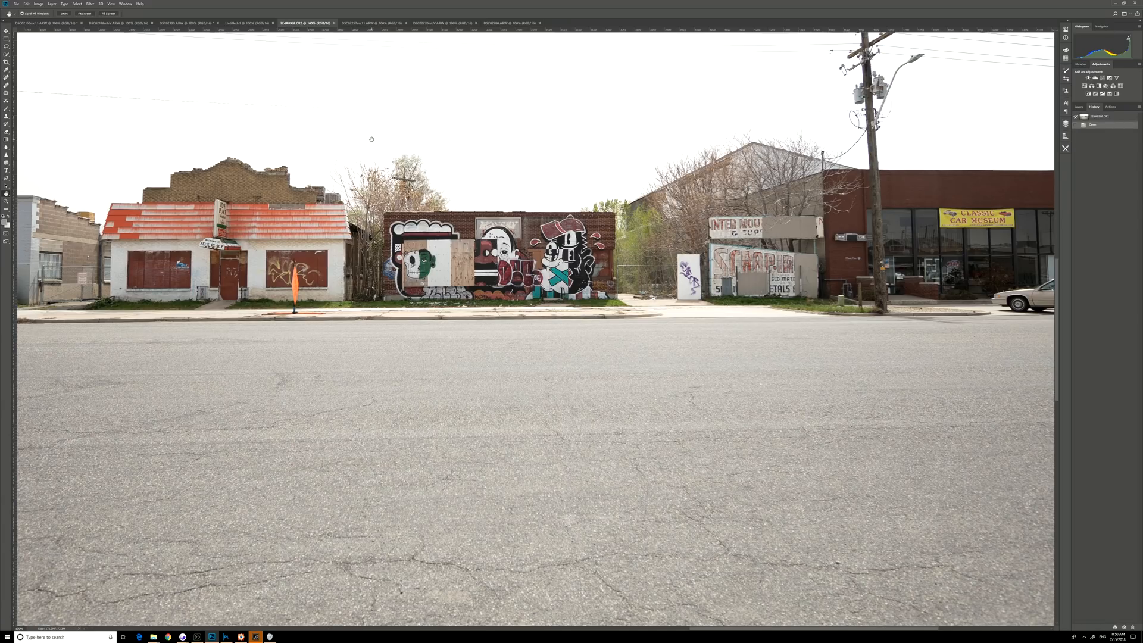
mouse_move(385, 50)
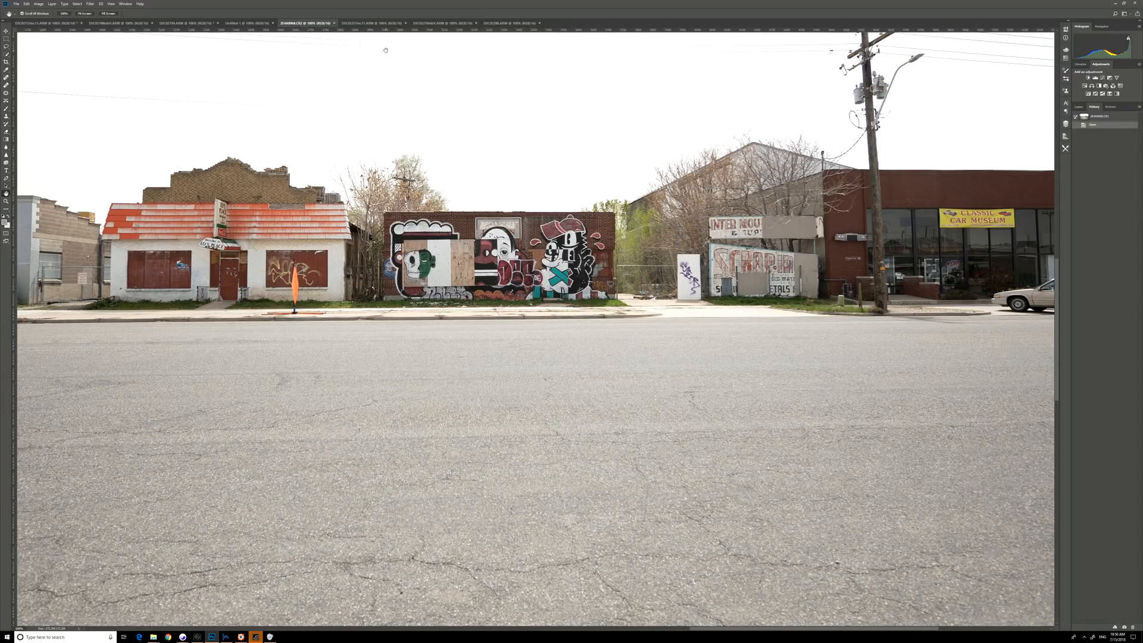
mouse_move(371, 138)
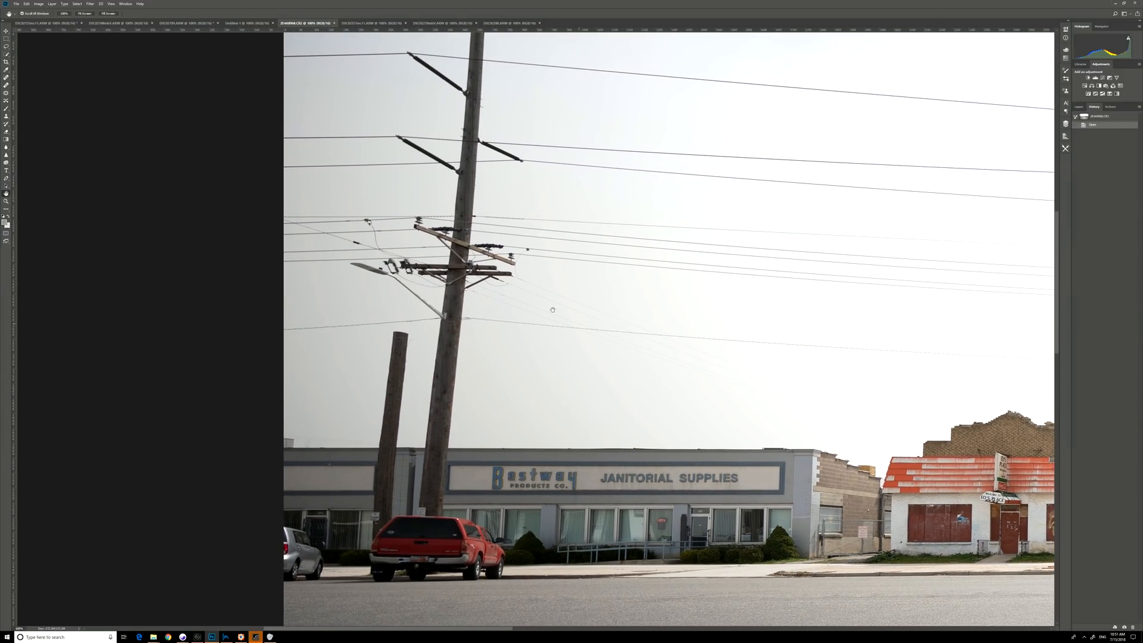
- Switch to the taller mural street photo showing the power pole and Bestway building edge
left_click(368, 22)
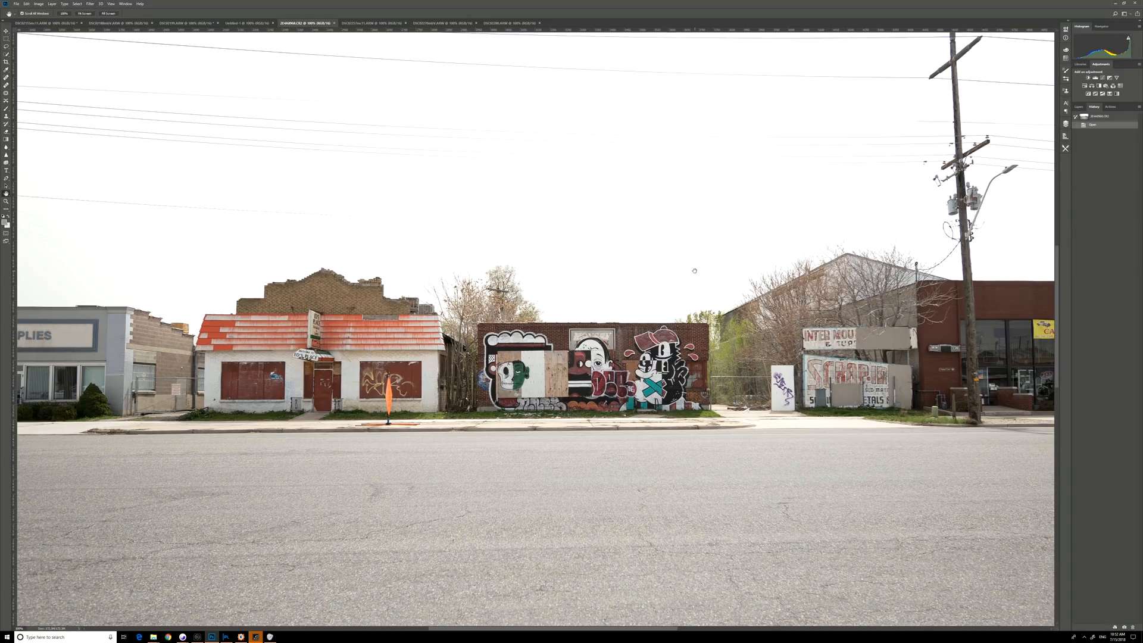
mouse_move(610, 324)
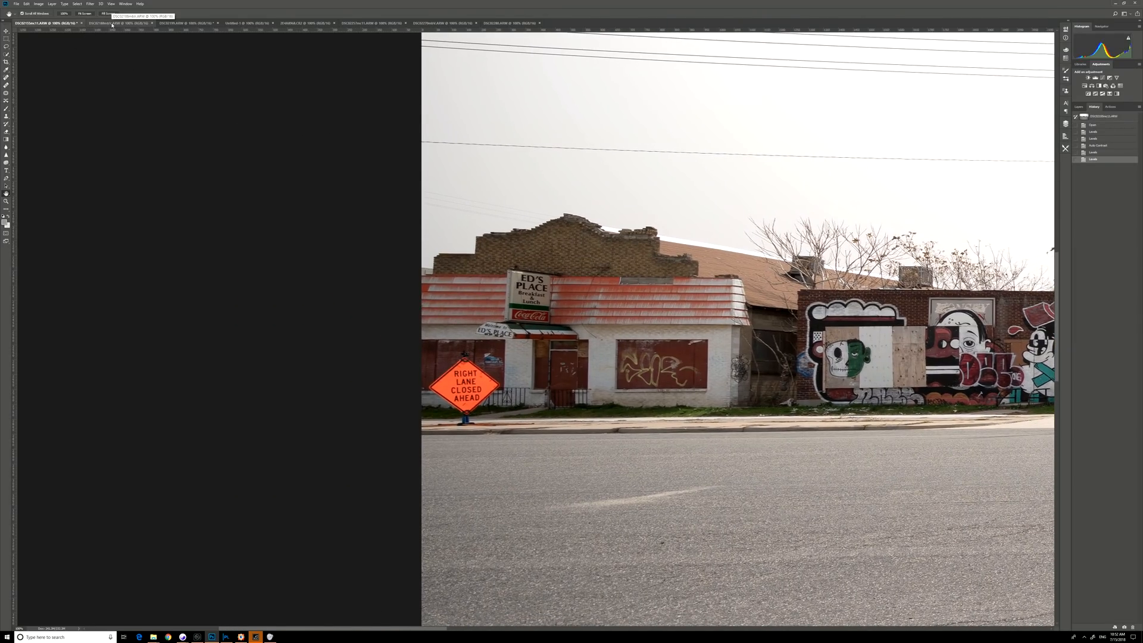
- Switch to the closer photo of Ed's Place with the Right Lane Closed Ahead sign
left_click(113, 23)
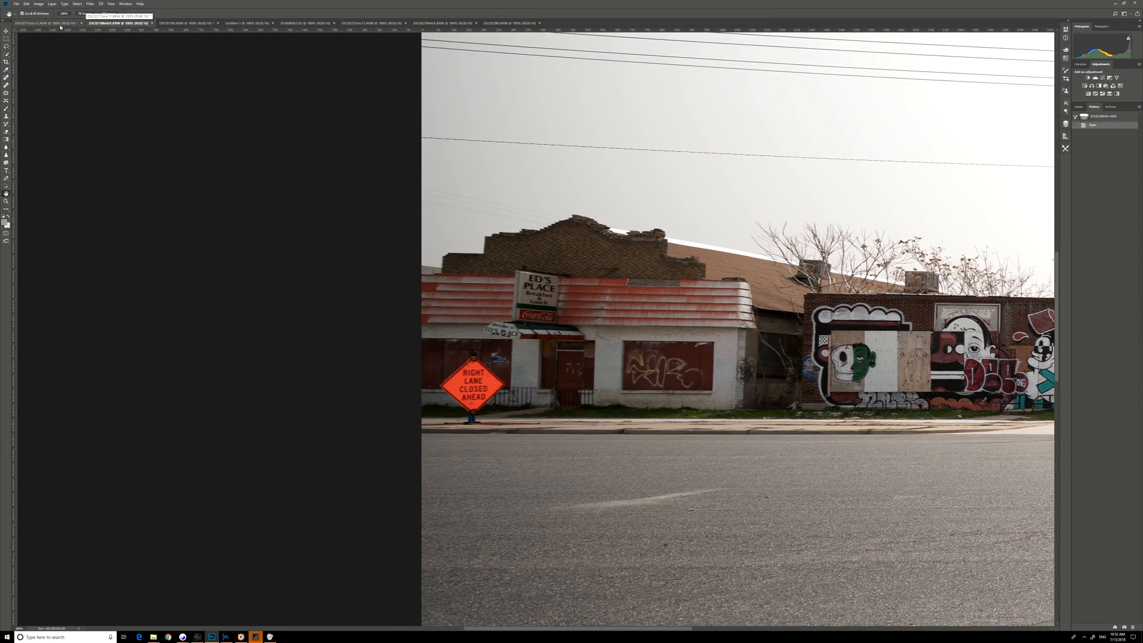